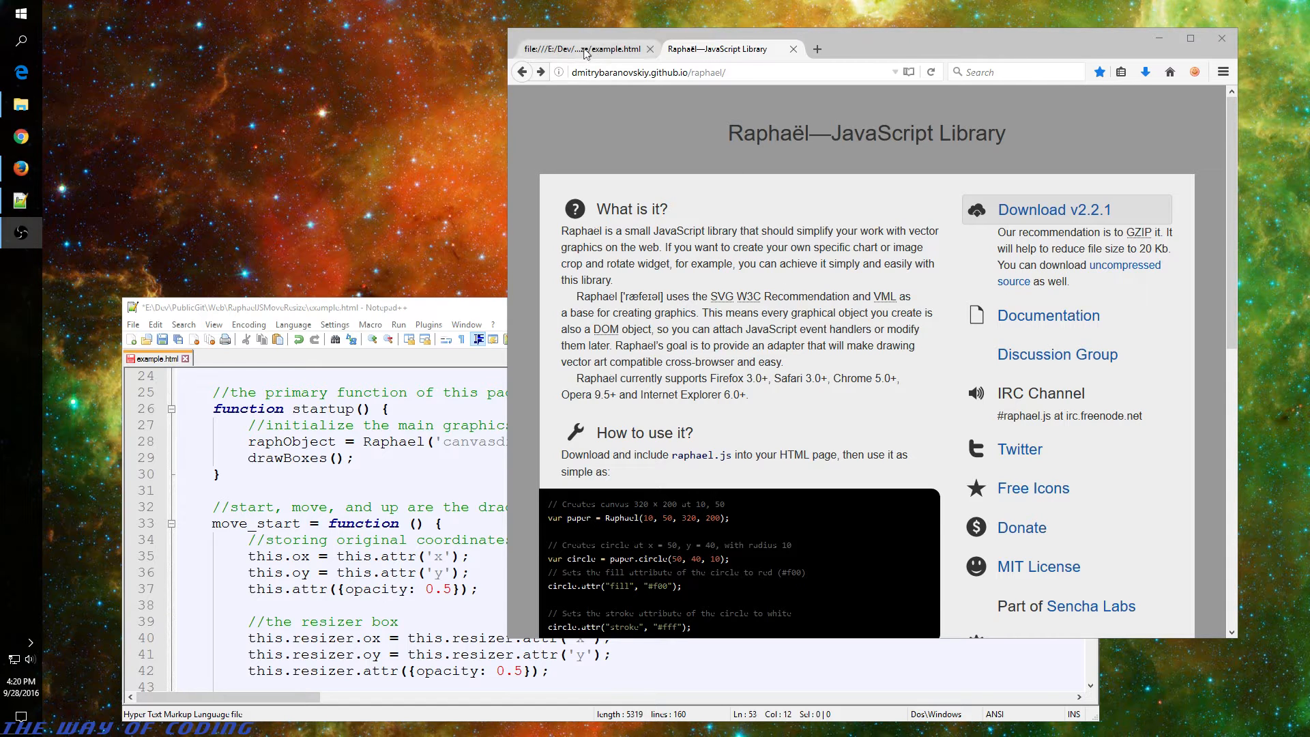
pyautogui.moveTo(793, 366)
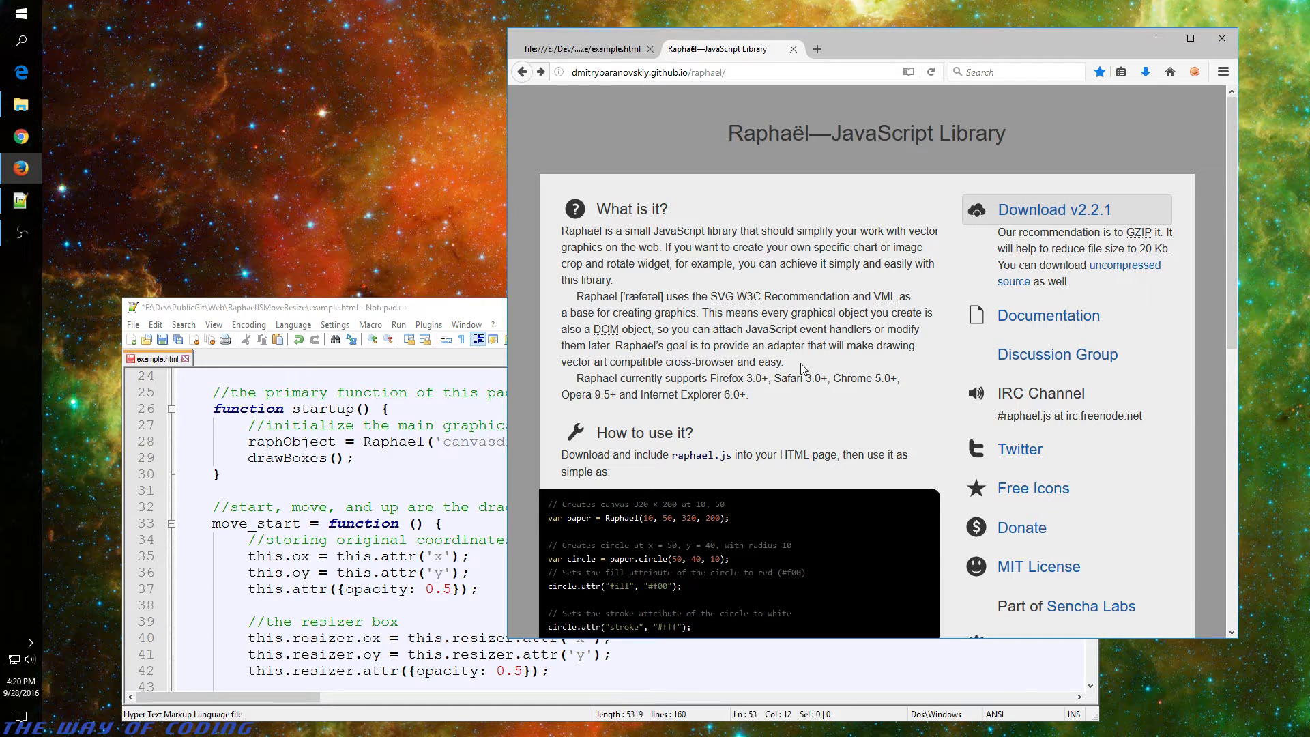
pyautogui.moveTo(1034, 331)
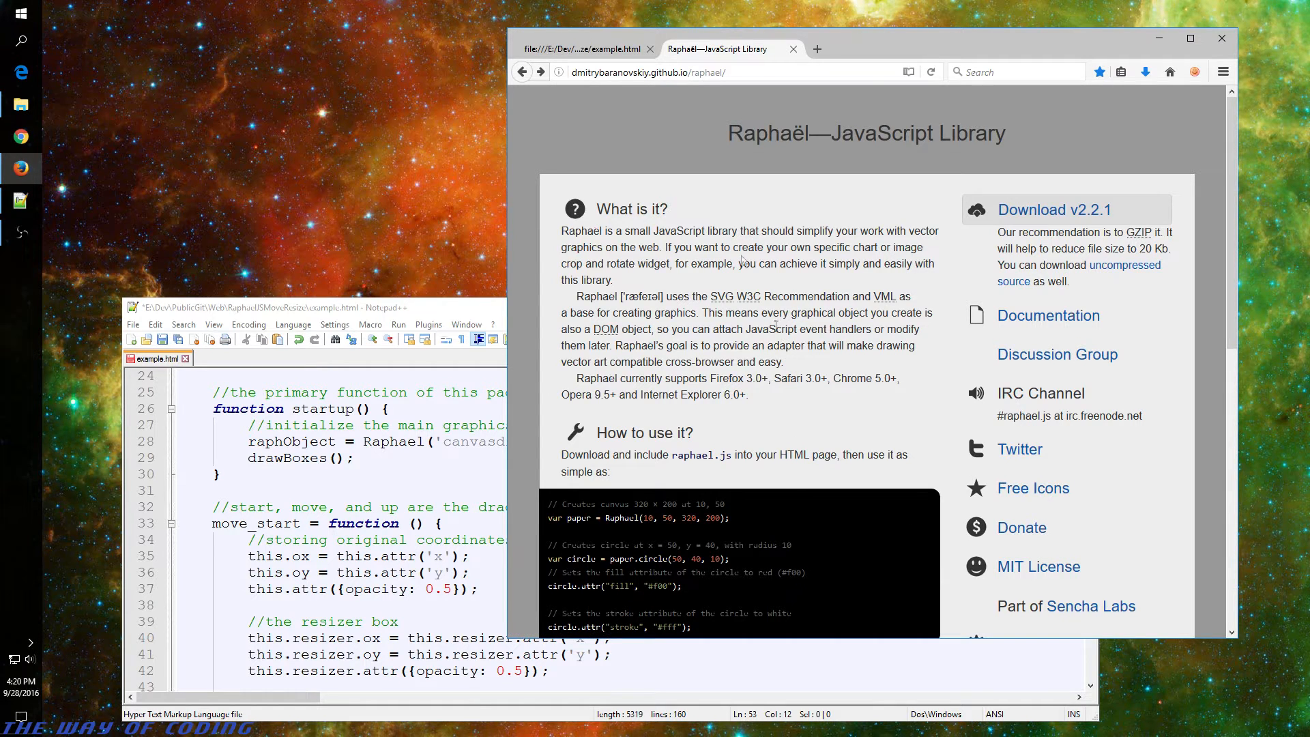
# Step: Switch Firefox to the example.html tab showing Box 1 through Box 4
pyautogui.click(582, 48)
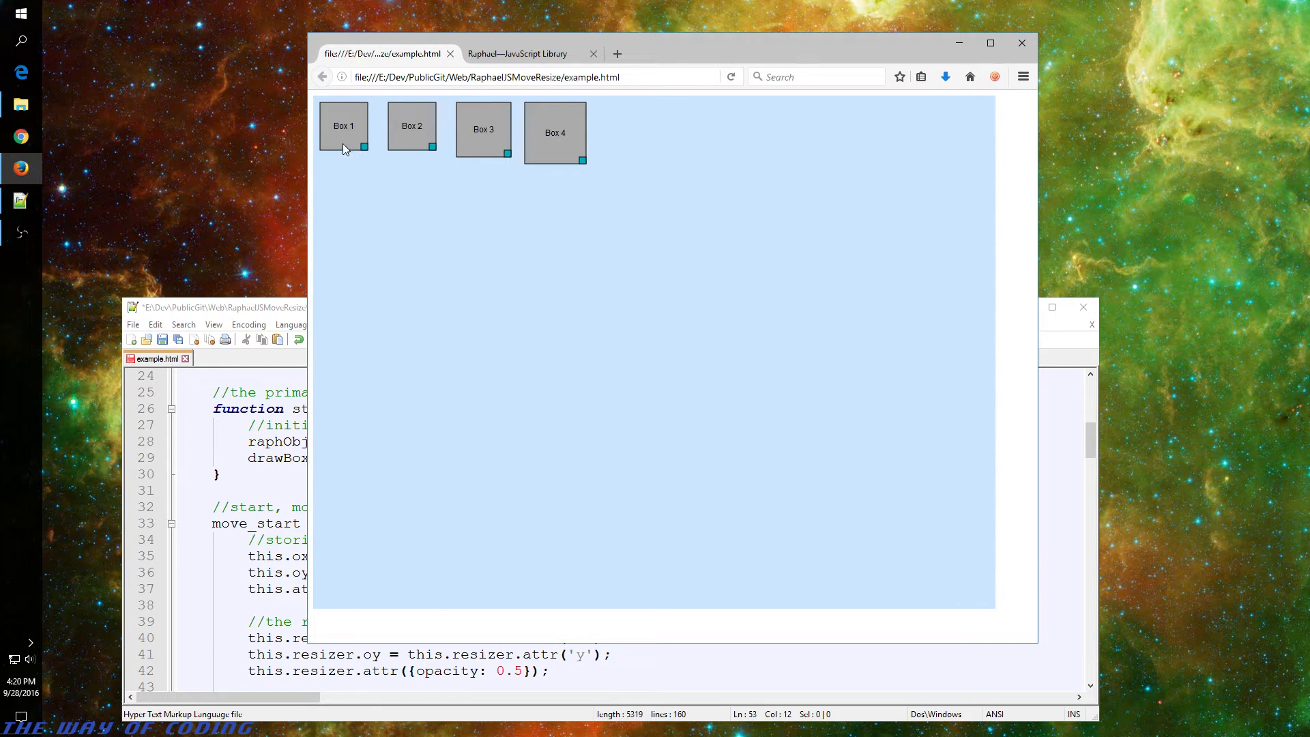
# Step: Drag Box 1 down-right and Box 4 right, then enlarge Box 1 by its corner handle
pyautogui.moveTo(343, 126); pyautogui.dragTo(421, 308)
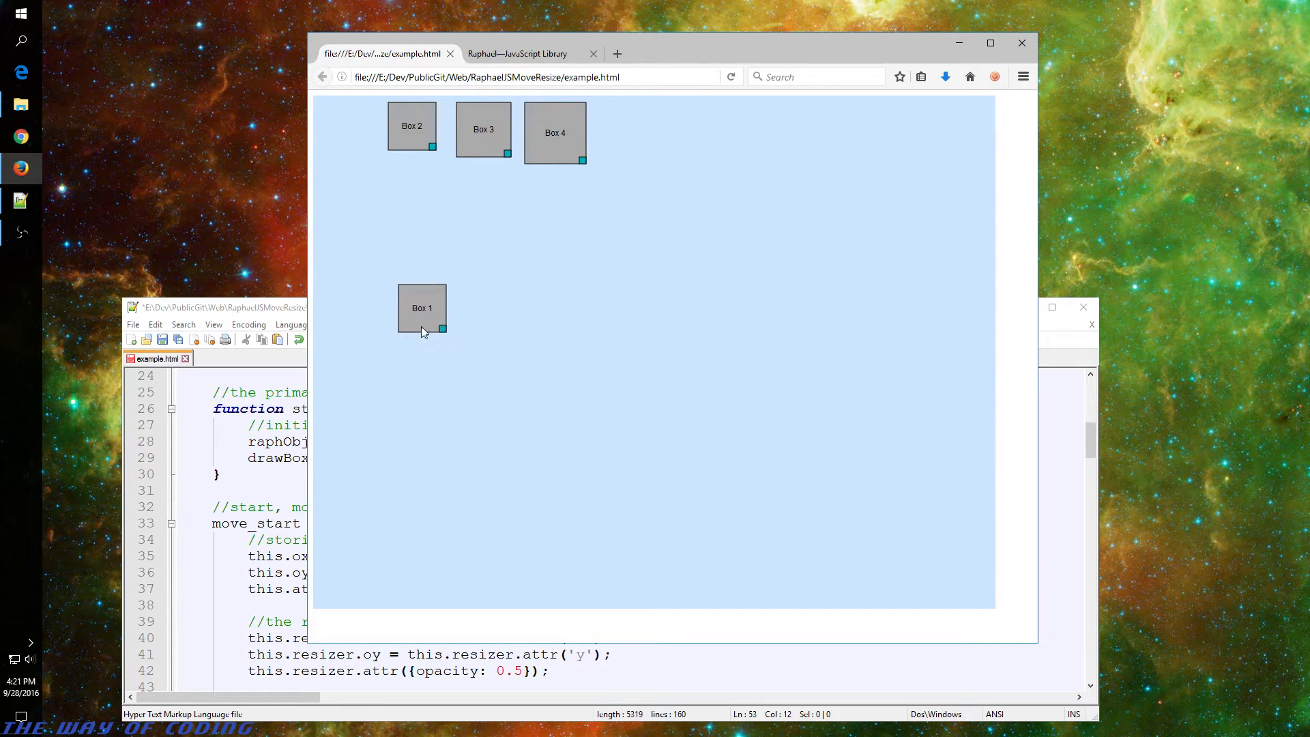
pyautogui.moveTo(421, 308); pyautogui.dragTo(498, 351)
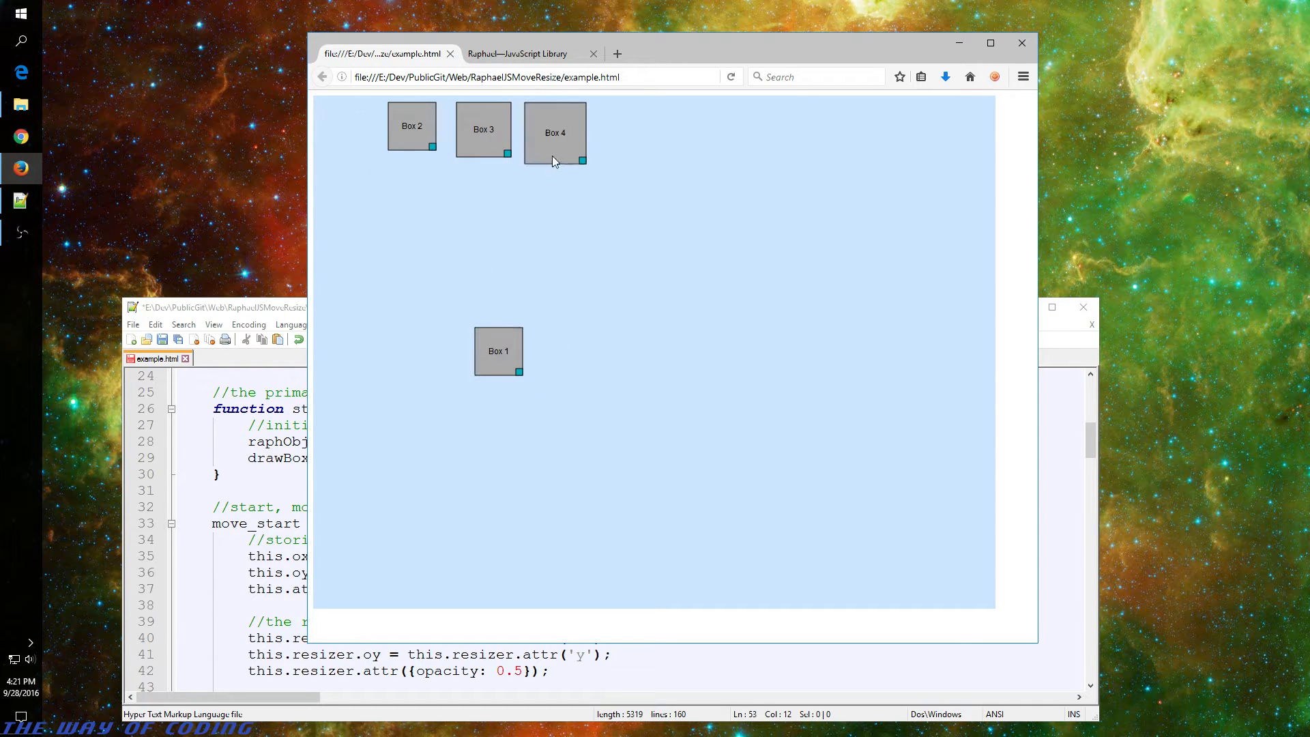
pyautogui.moveTo(555, 132); pyautogui.dragTo(767, 213)
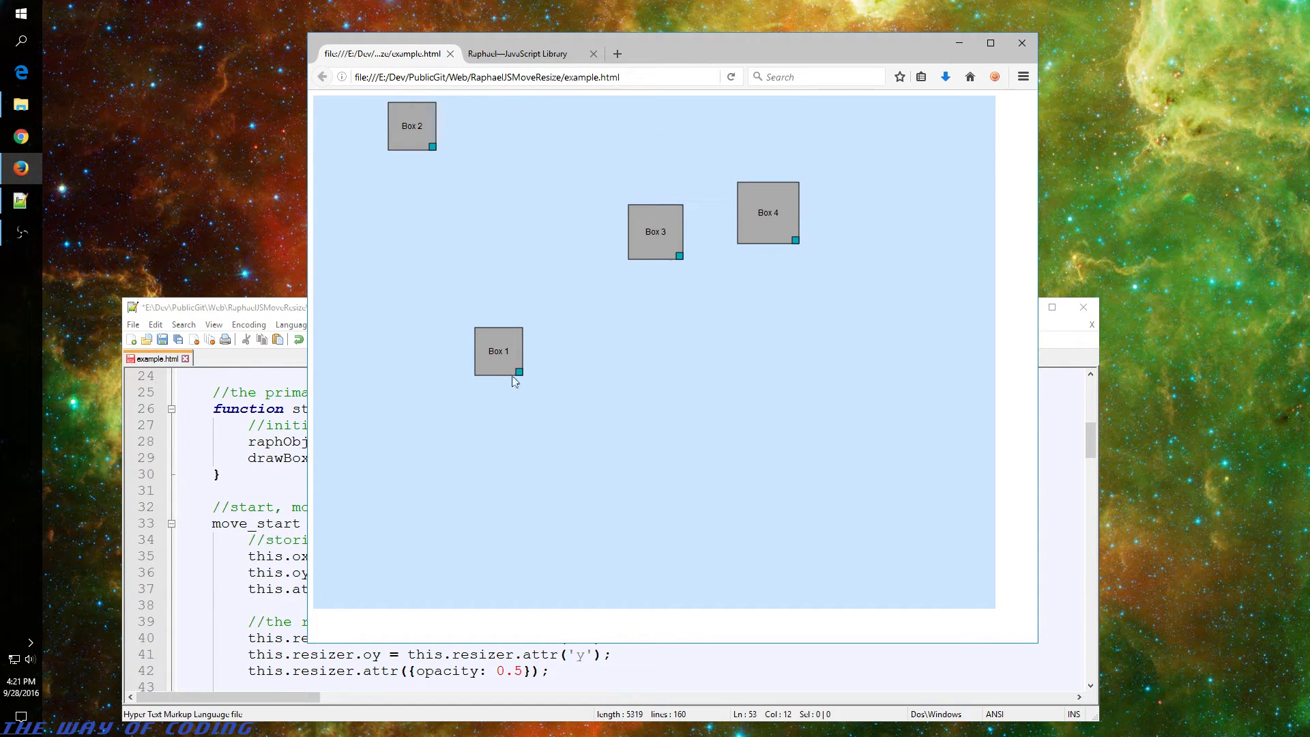
pyautogui.moveTo(520, 373); pyautogui.dragTo(607, 434)
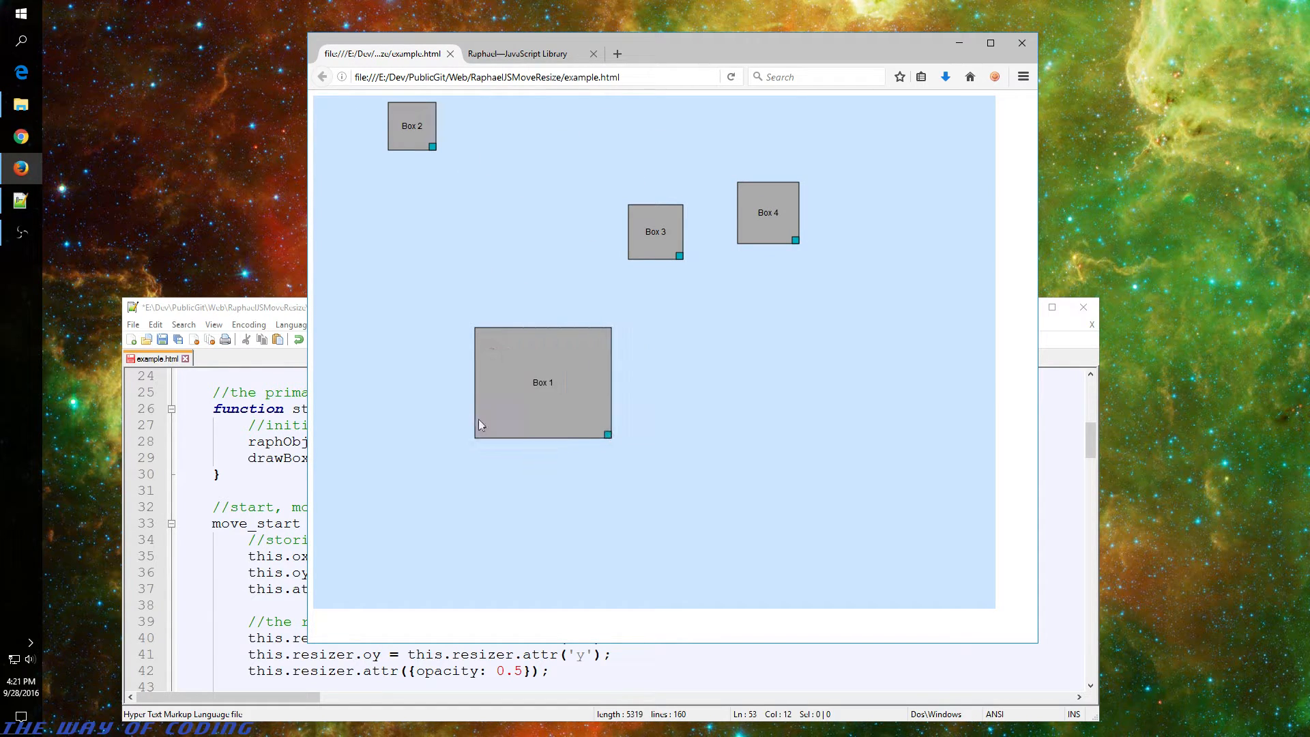
pyautogui.moveTo(607, 434); pyautogui.dragTo(595, 413)
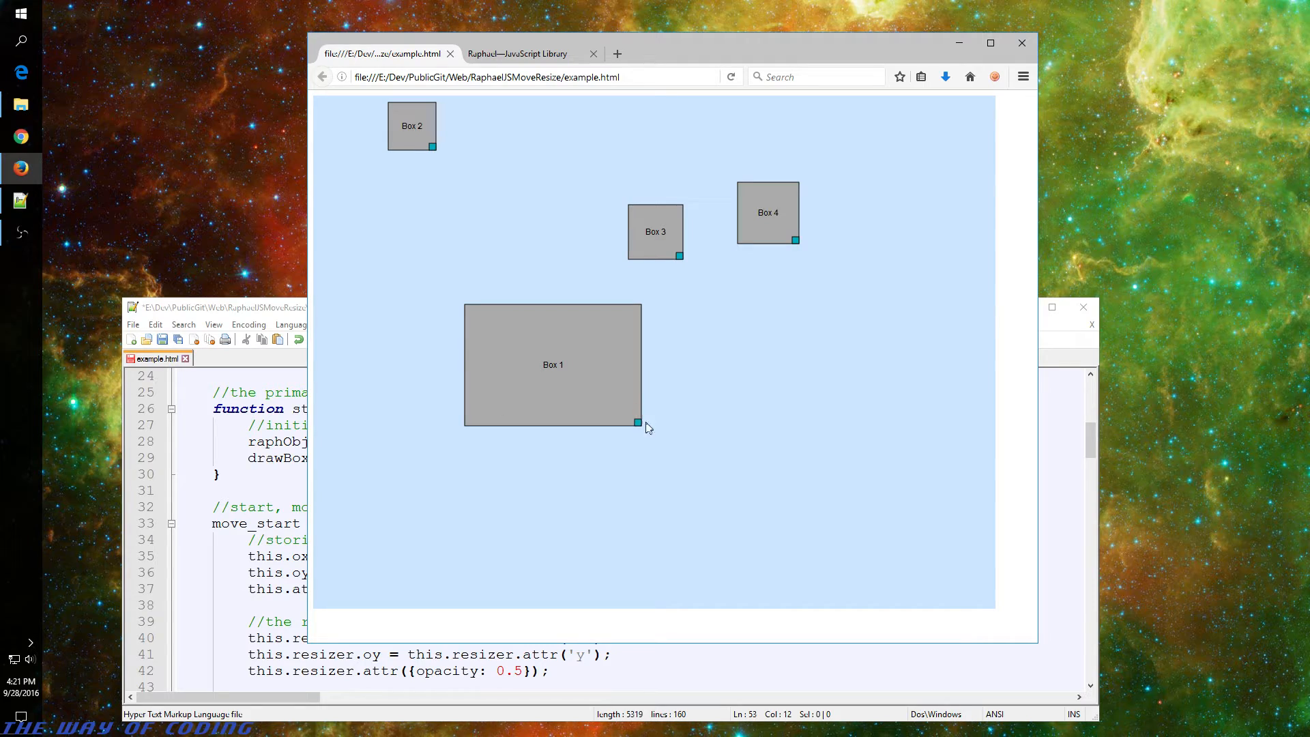
pyautogui.moveTo(637, 422); pyautogui.dragTo(519, 324)
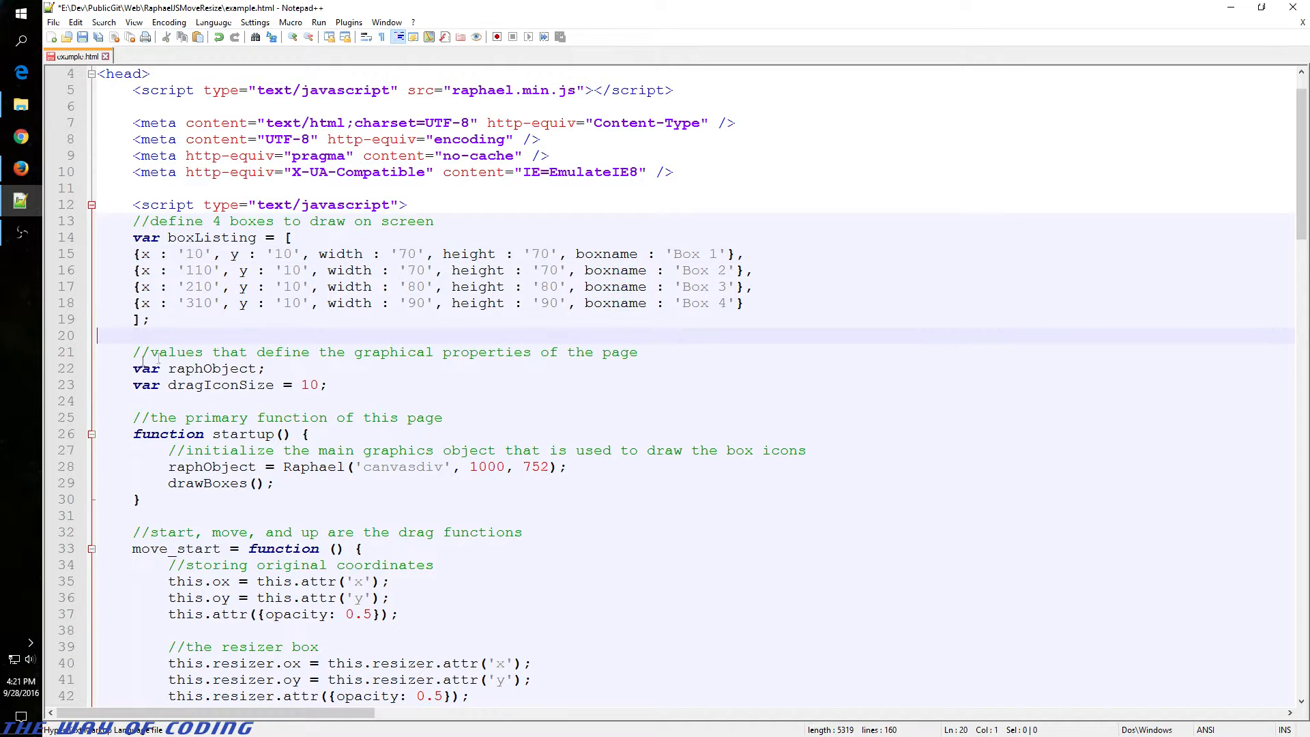
# Step: Highlight the Raphael canvas creation line and the drawBoxes call inside startup
pyautogui.scroll(-3)
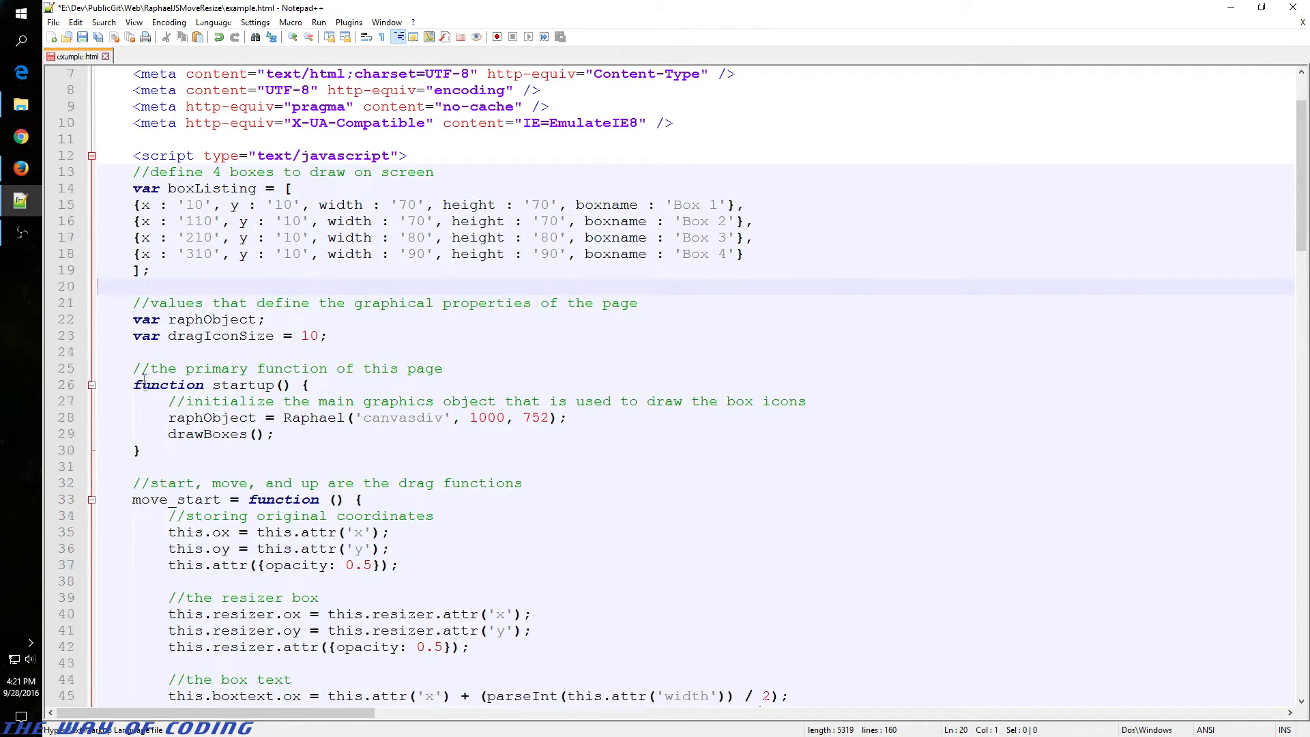
pyautogui.doubleClick(212, 271)
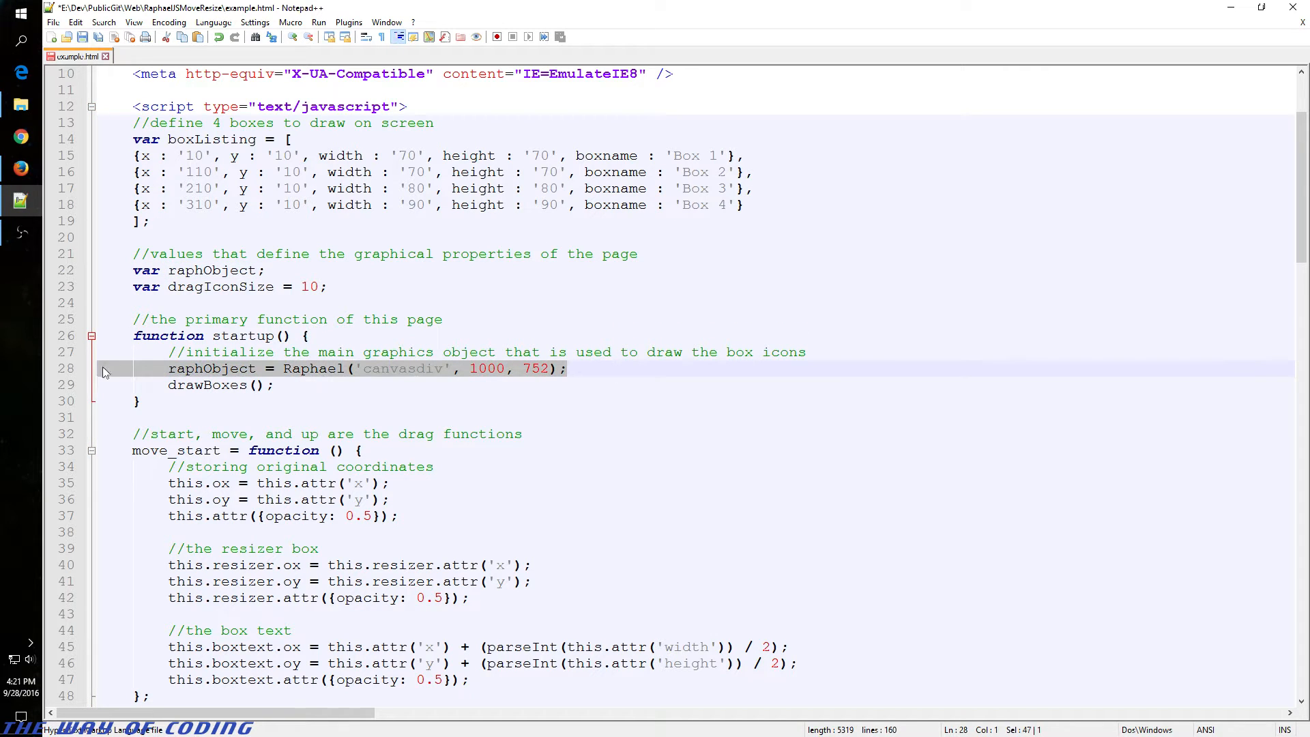
pyautogui.doubleClick(245, 335)
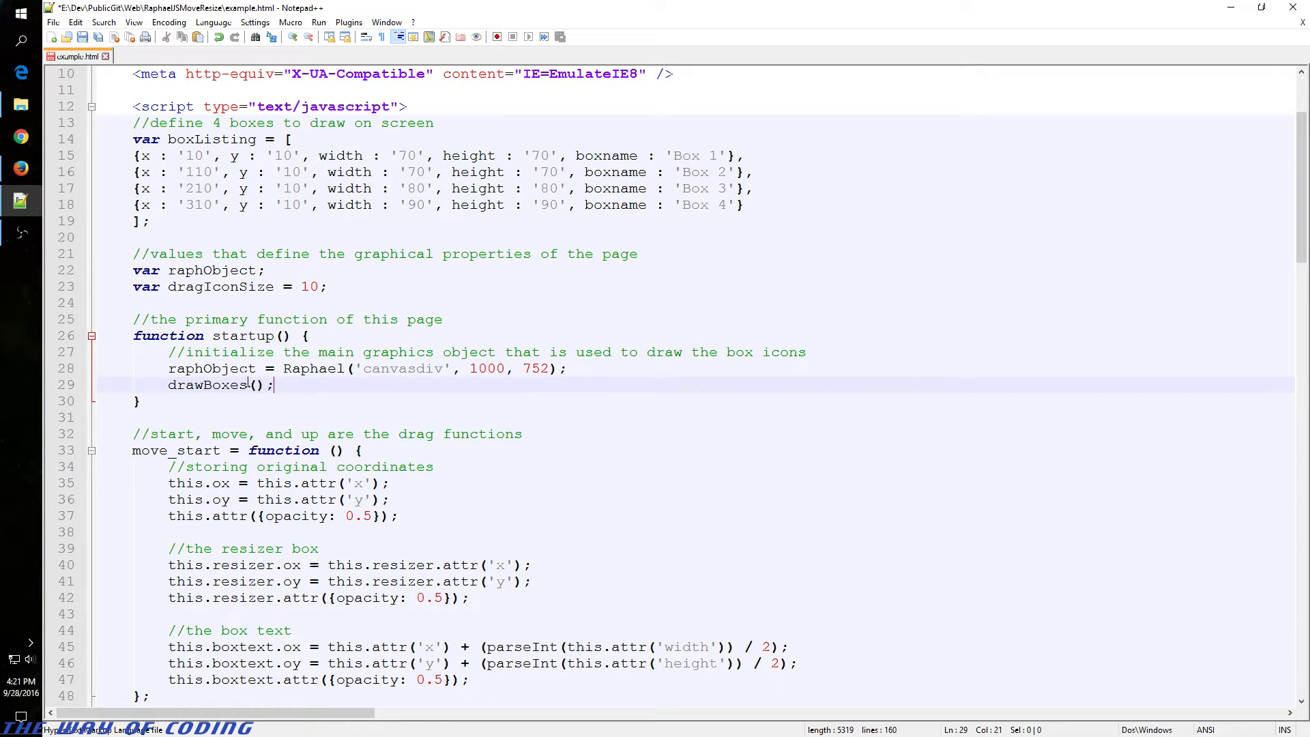
# Step: Select the drawBoxes function name and scroll down toward its definition
pyautogui.doubleClick(404, 368)
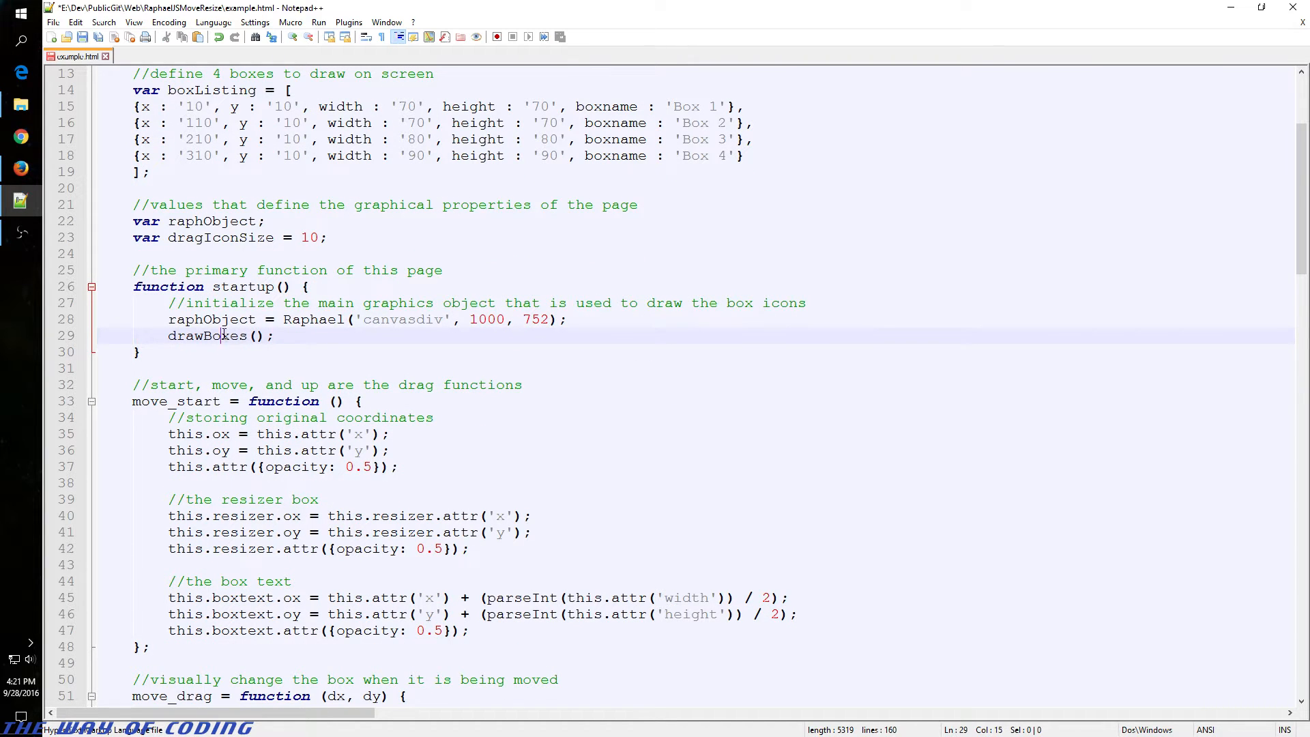
pyautogui.doubleClick(206, 335)
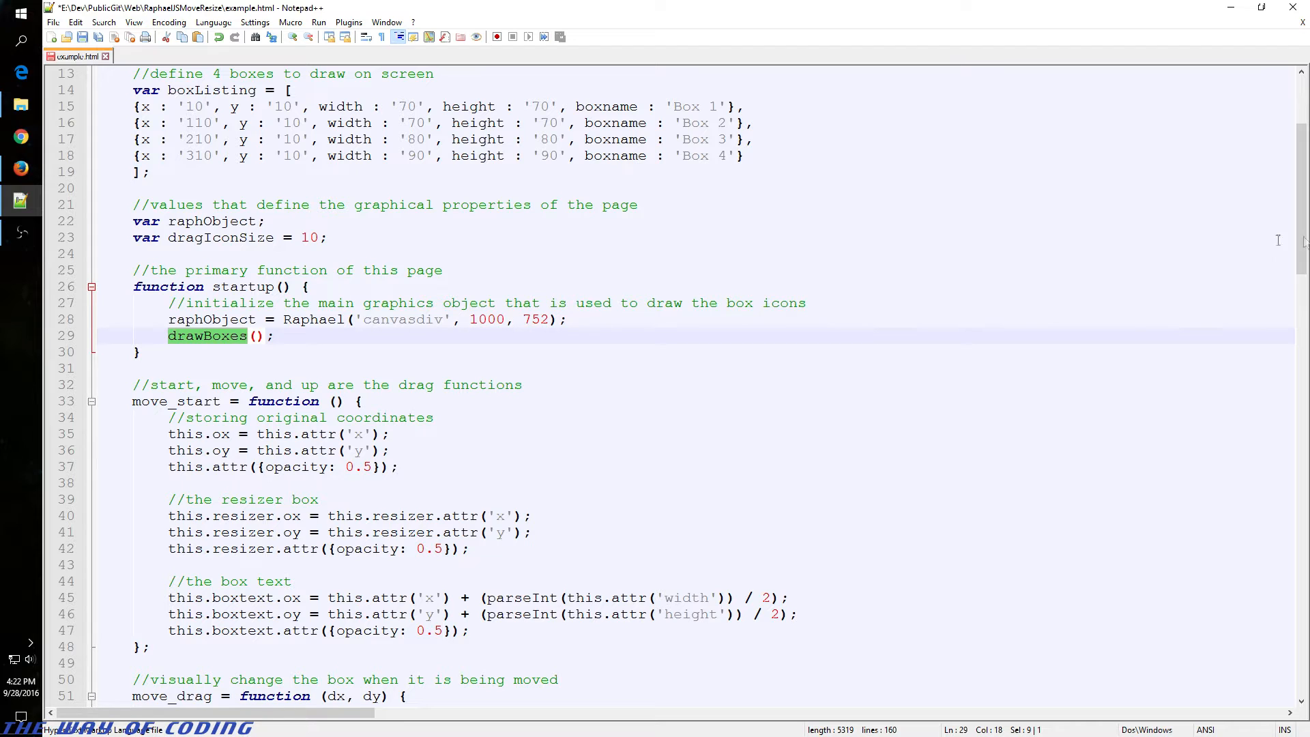
pyautogui.scroll(-3)
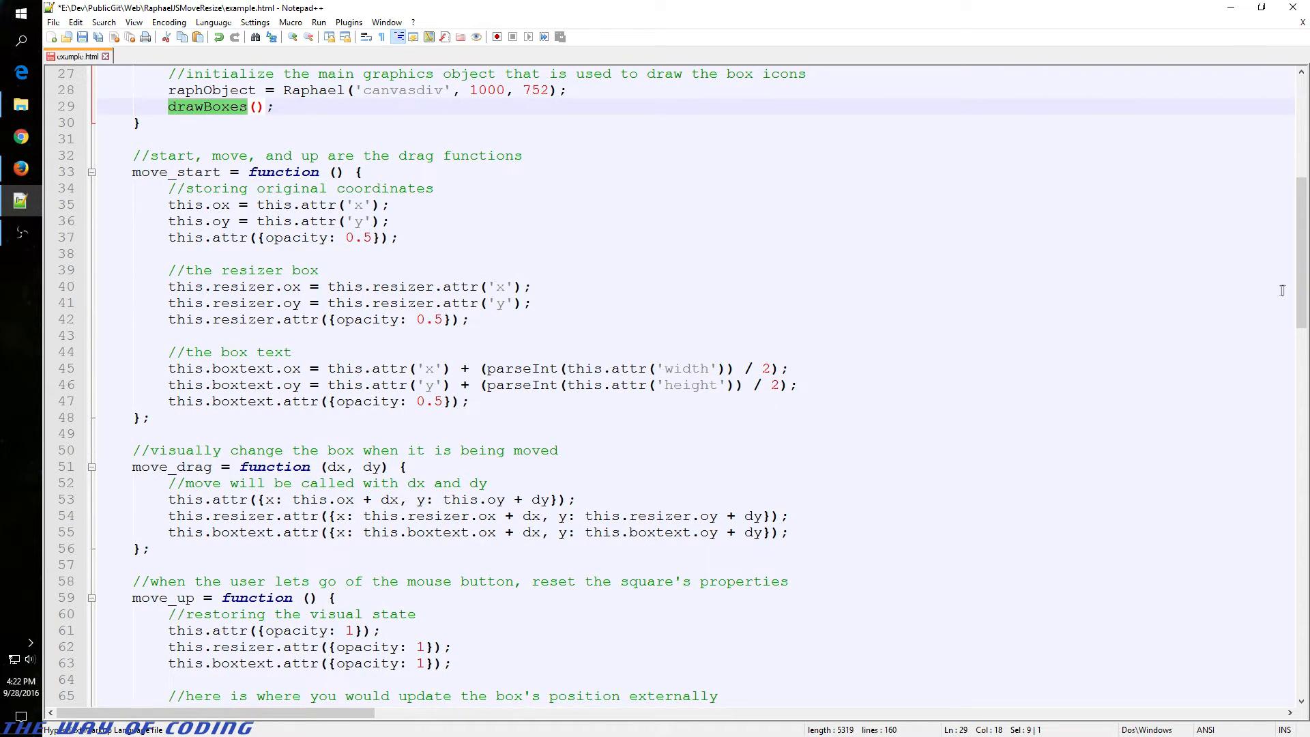
pyautogui.scroll(-3)
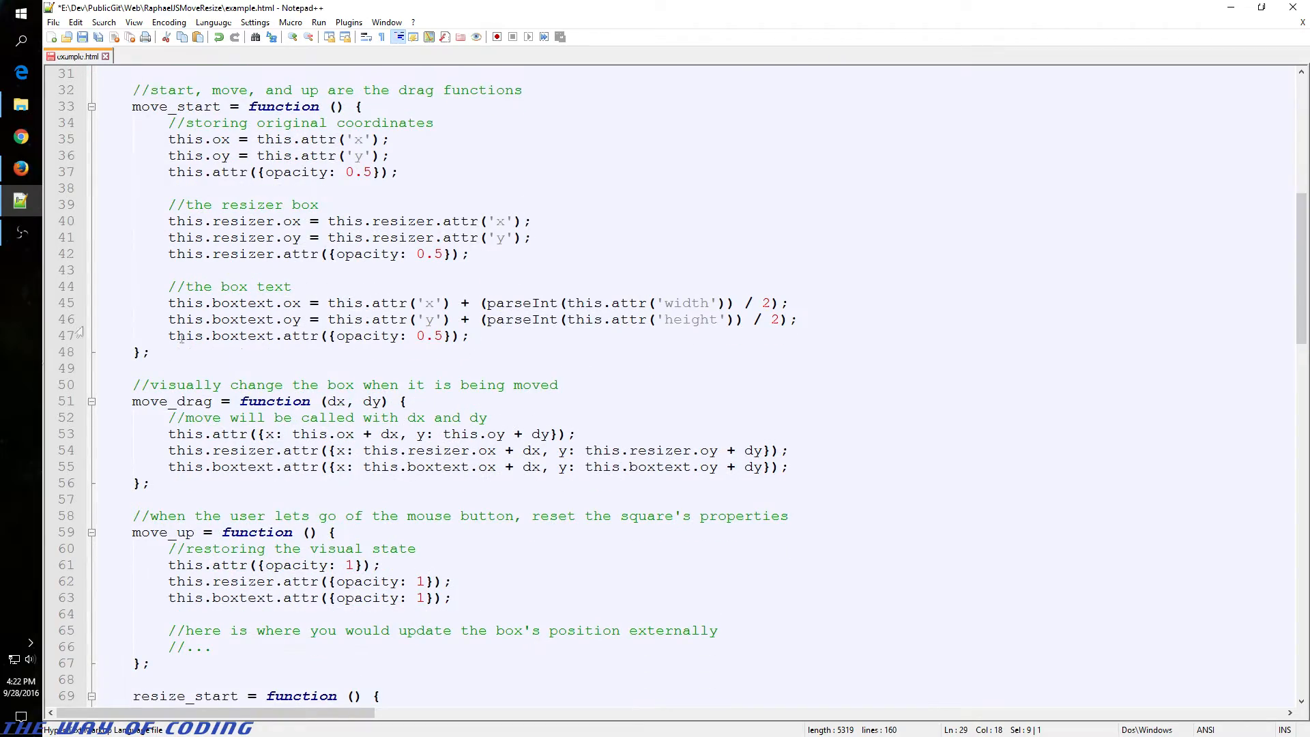
pyautogui.scroll(-3)
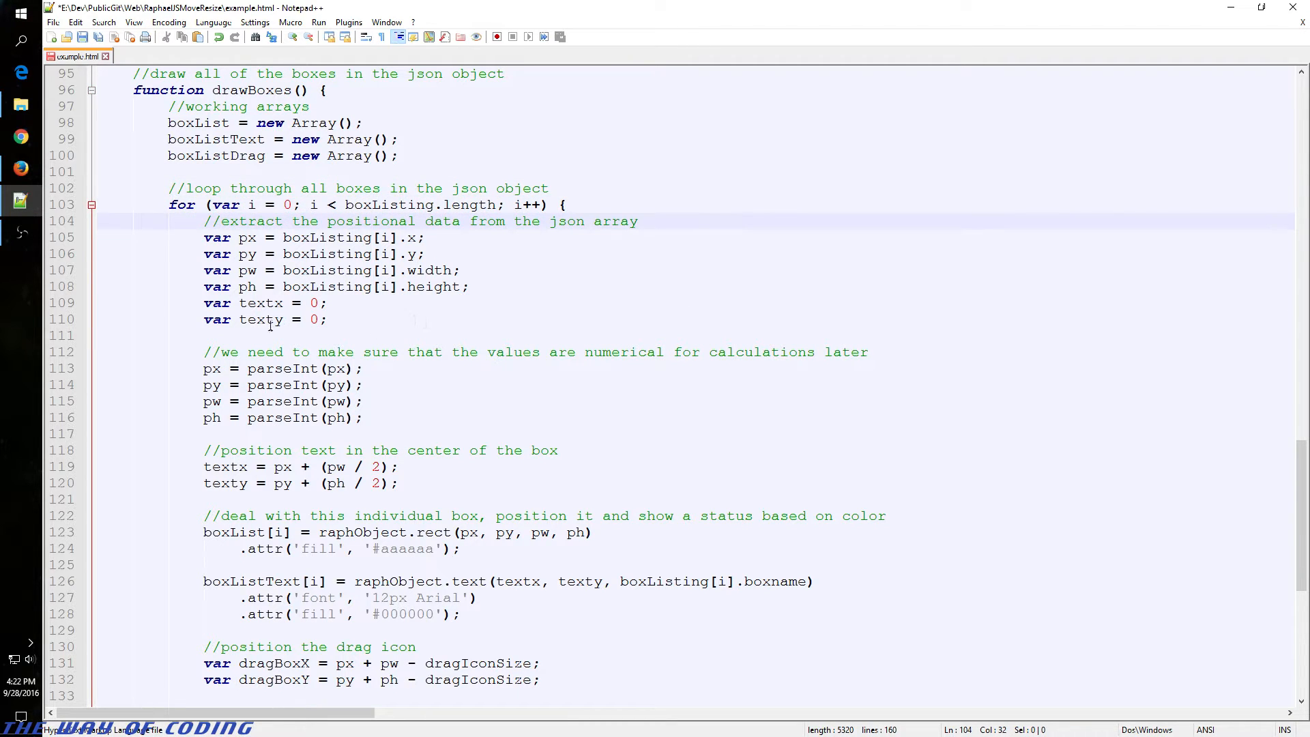
# Step: Scroll to the drawBoxes loop, highlight every parseInt use, then clear the highlight
pyautogui.scroll(-3)
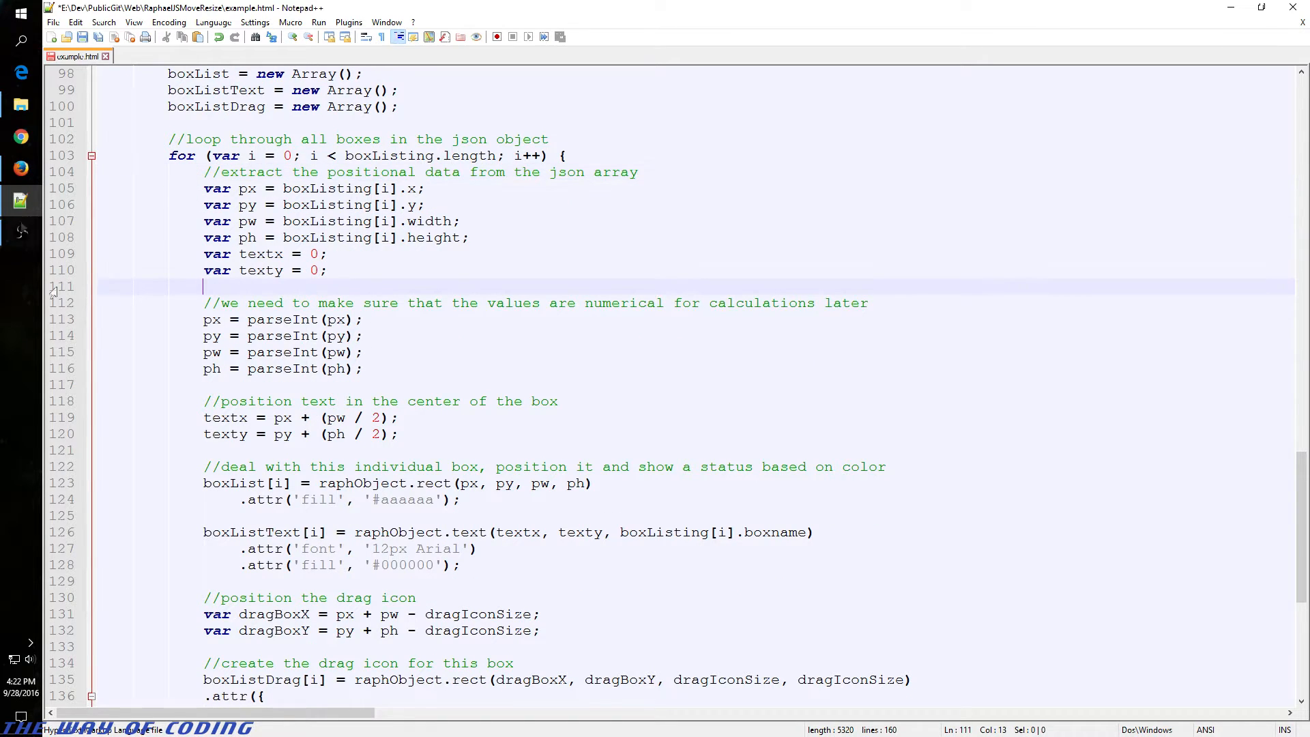
pyautogui.moveTo(592, 345)
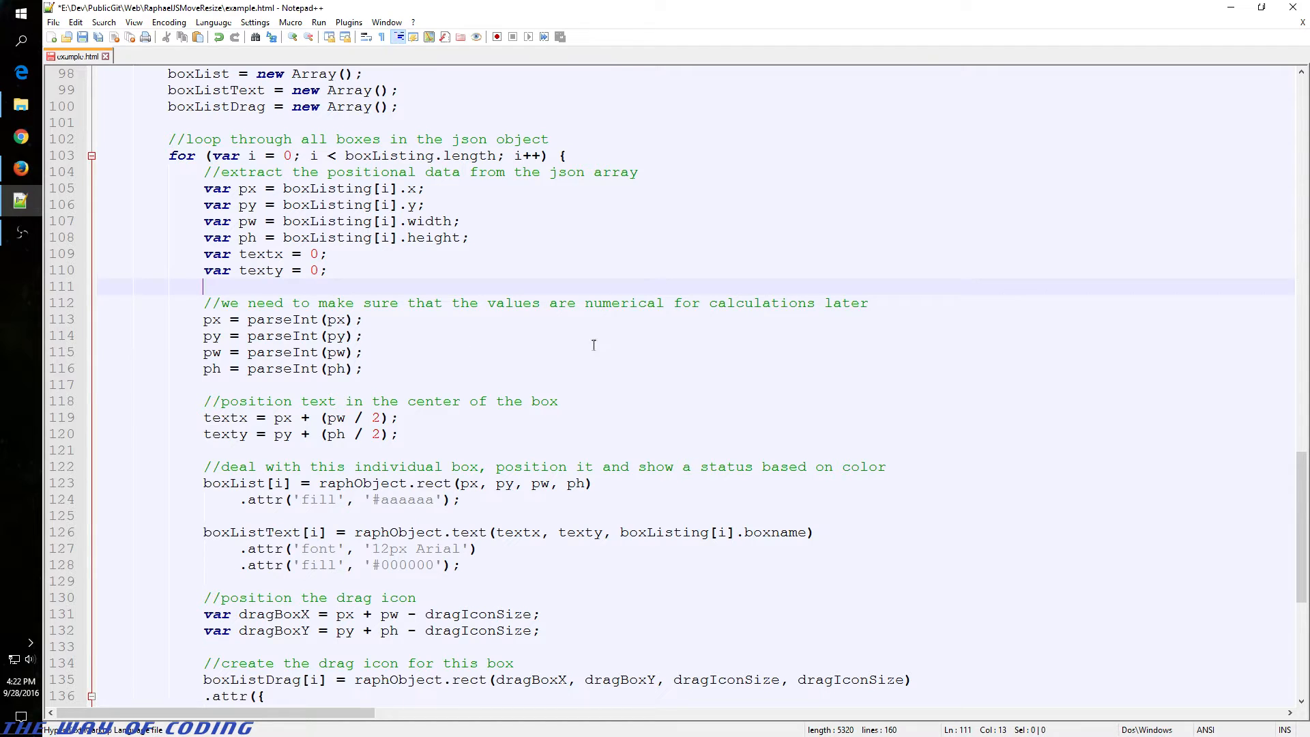
pyautogui.scroll(-3)
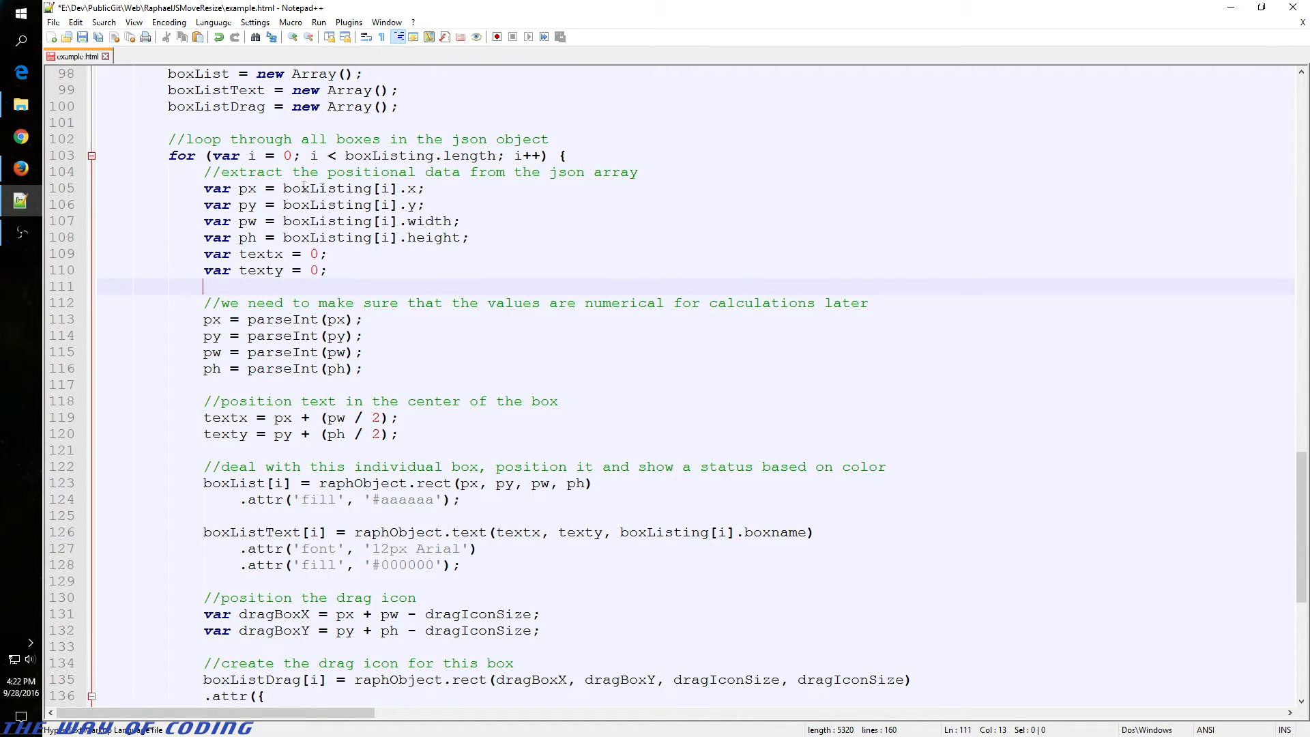
pyautogui.doubleClick(247, 188)
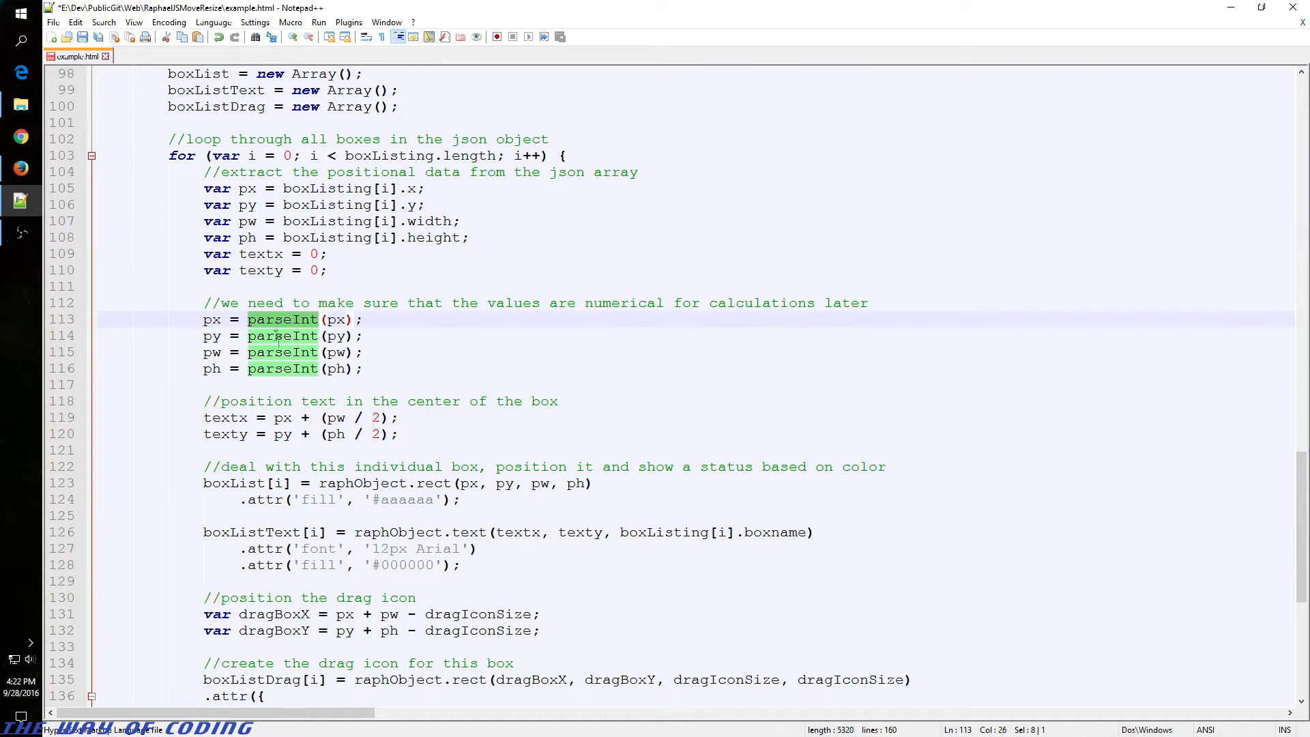
pyautogui.click(403, 352)
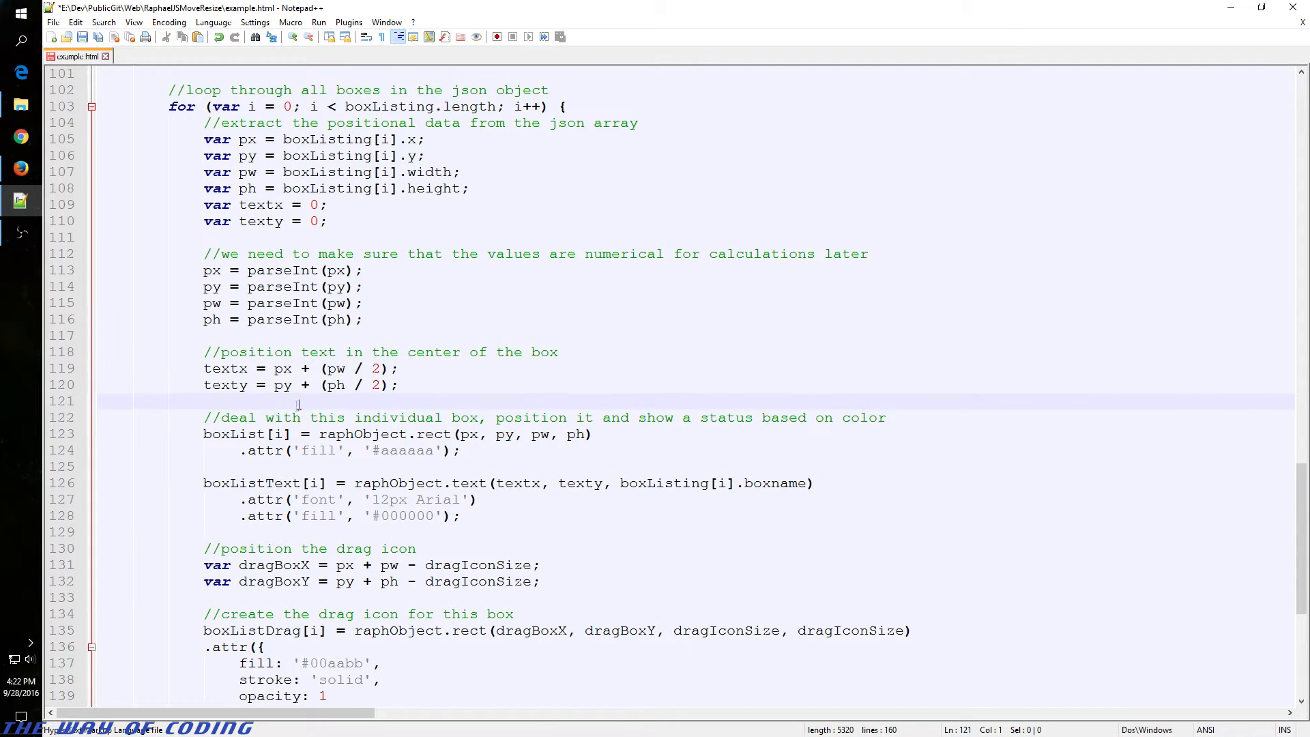
pyautogui.doubleClick(246, 90)
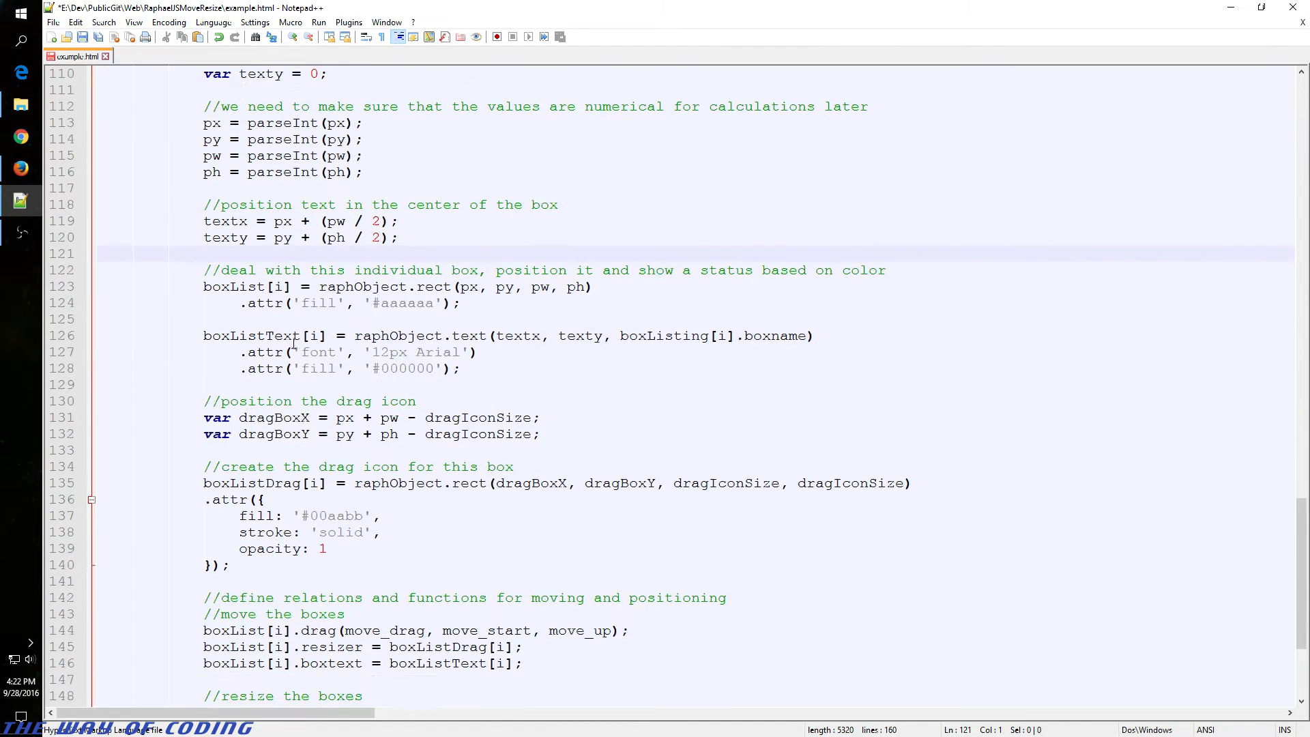
pyautogui.doubleClick(428, 286)
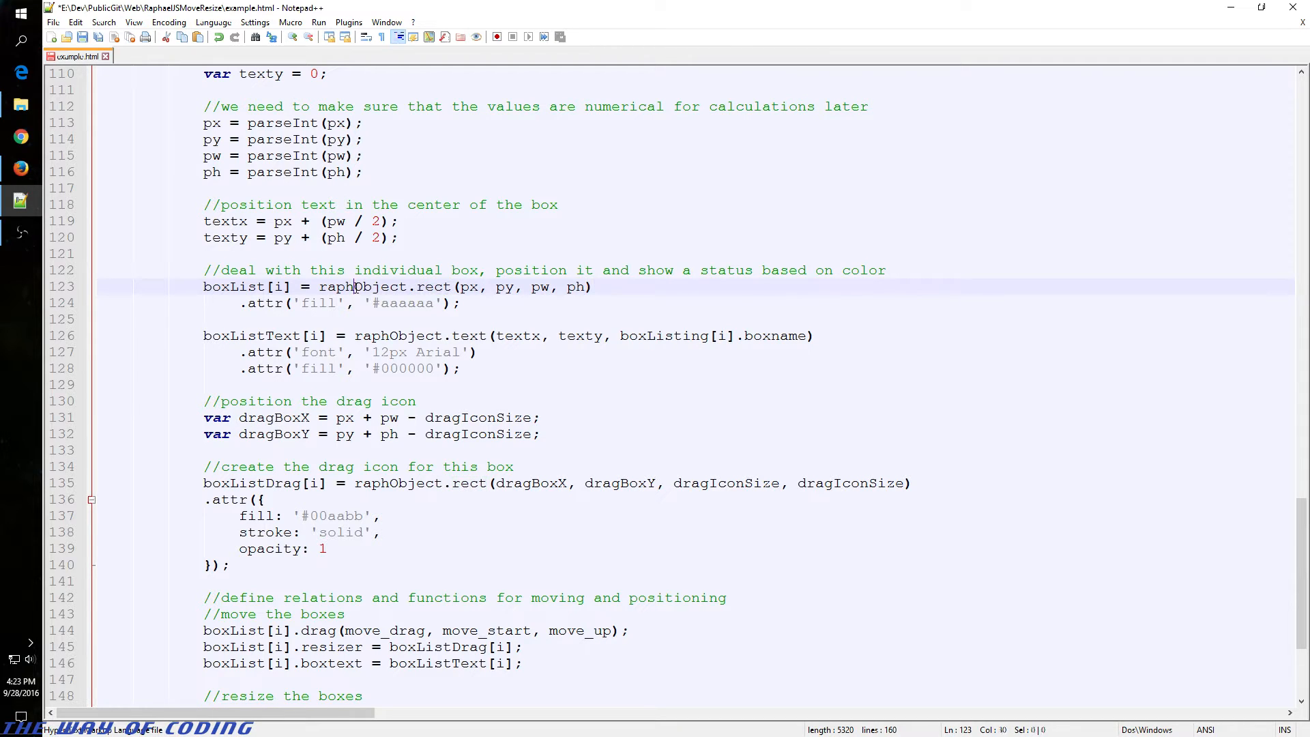
pyautogui.doubleClick(362, 286)
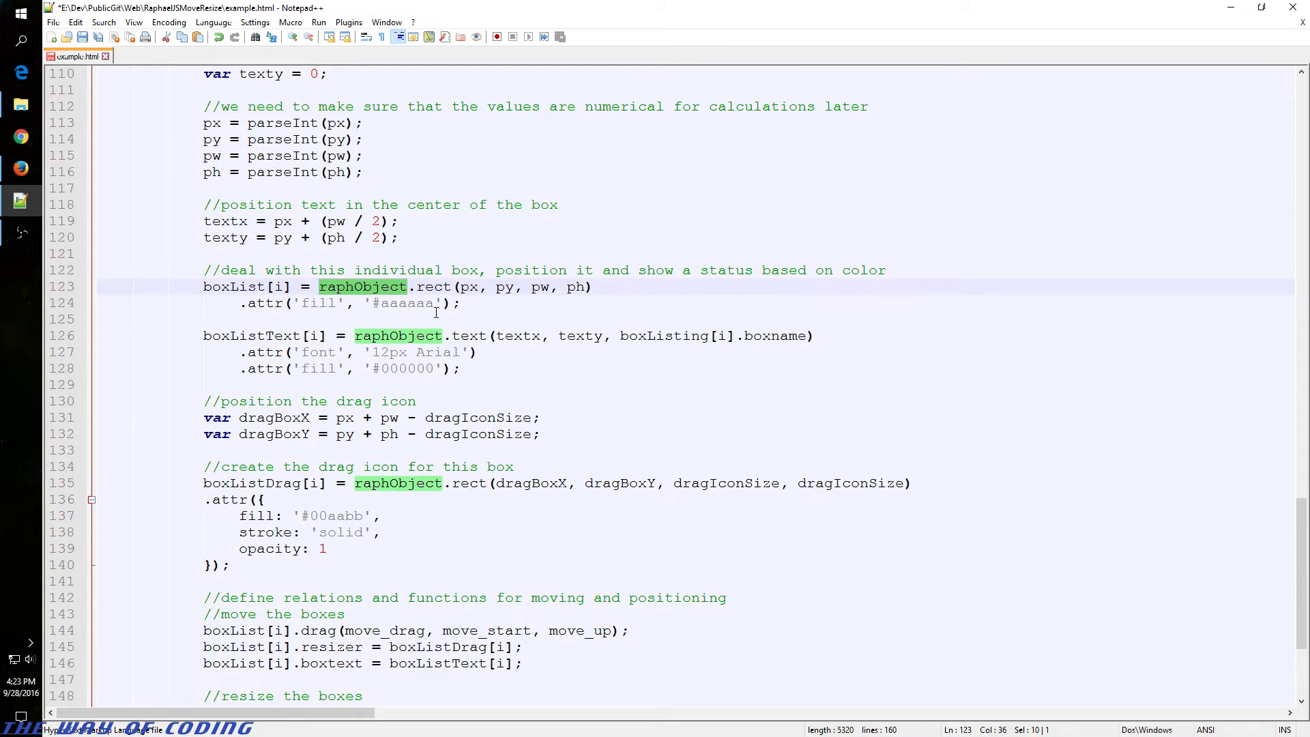
pyautogui.doubleClick(433, 286)
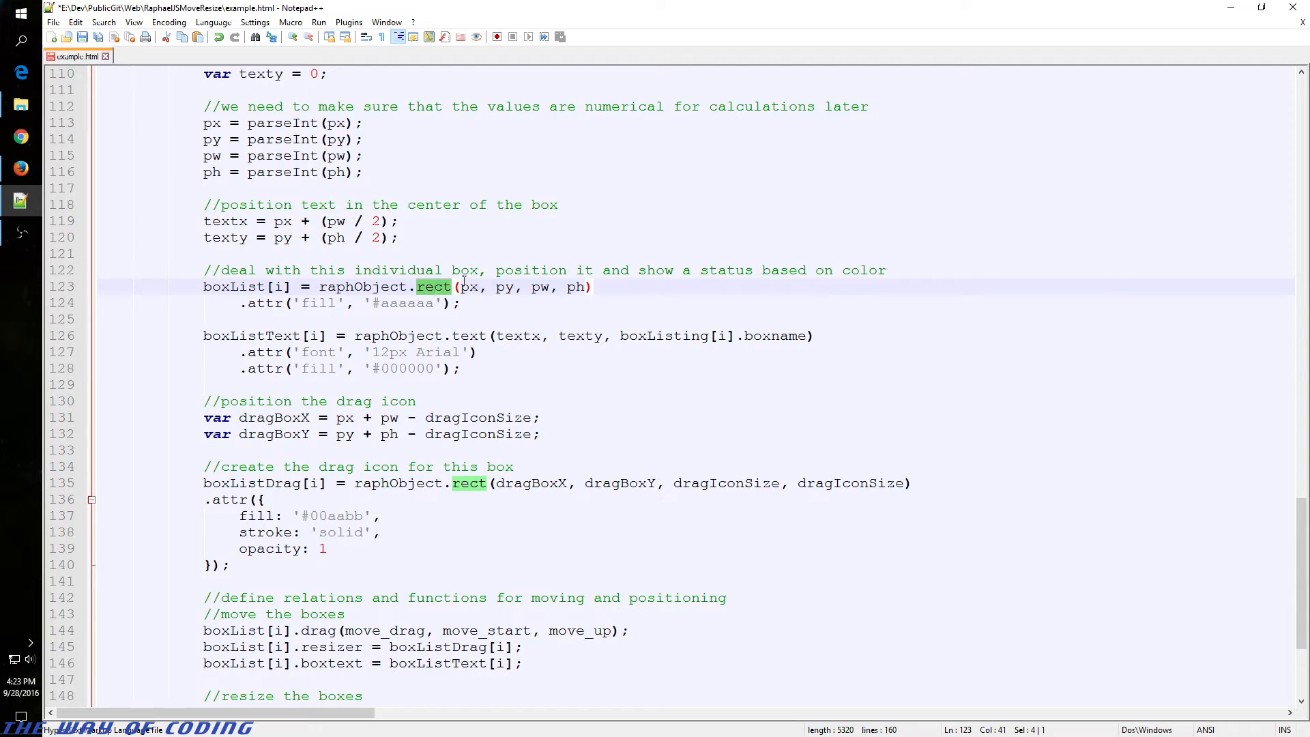
pyautogui.click(524, 286)
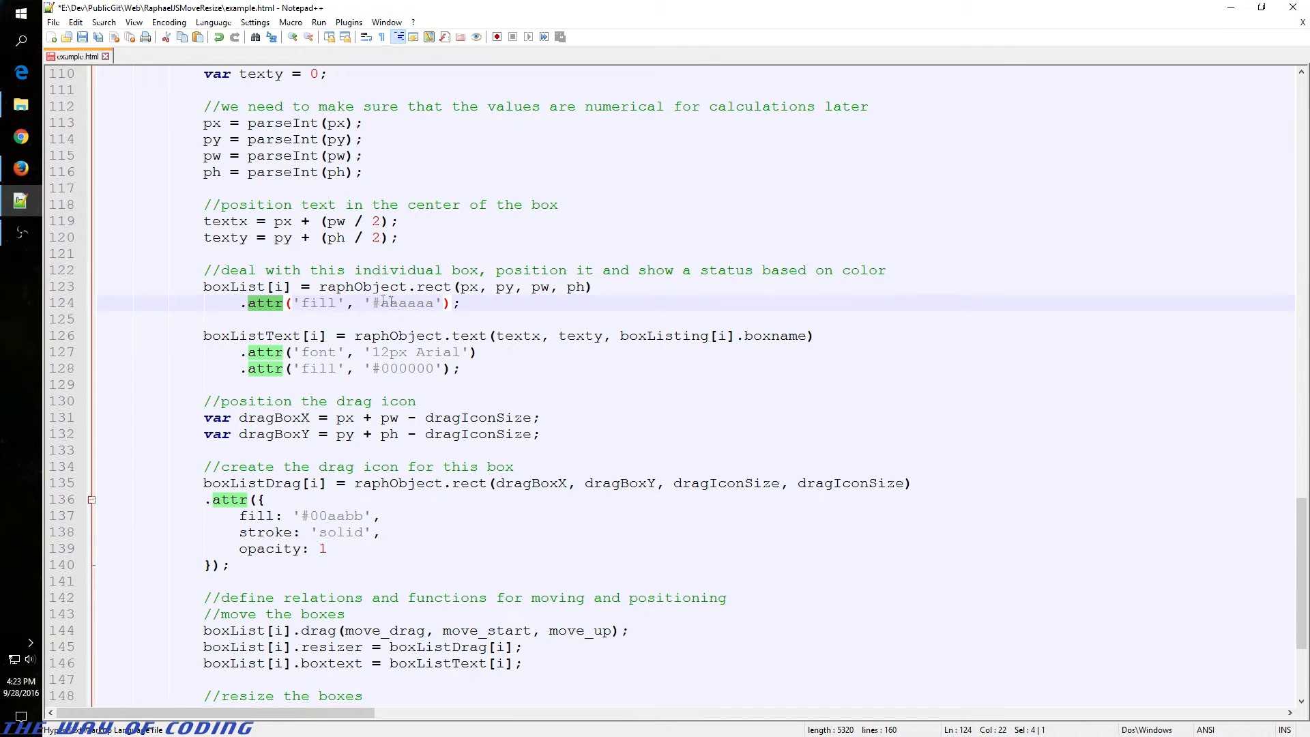
pyautogui.doubleClick(407, 302)
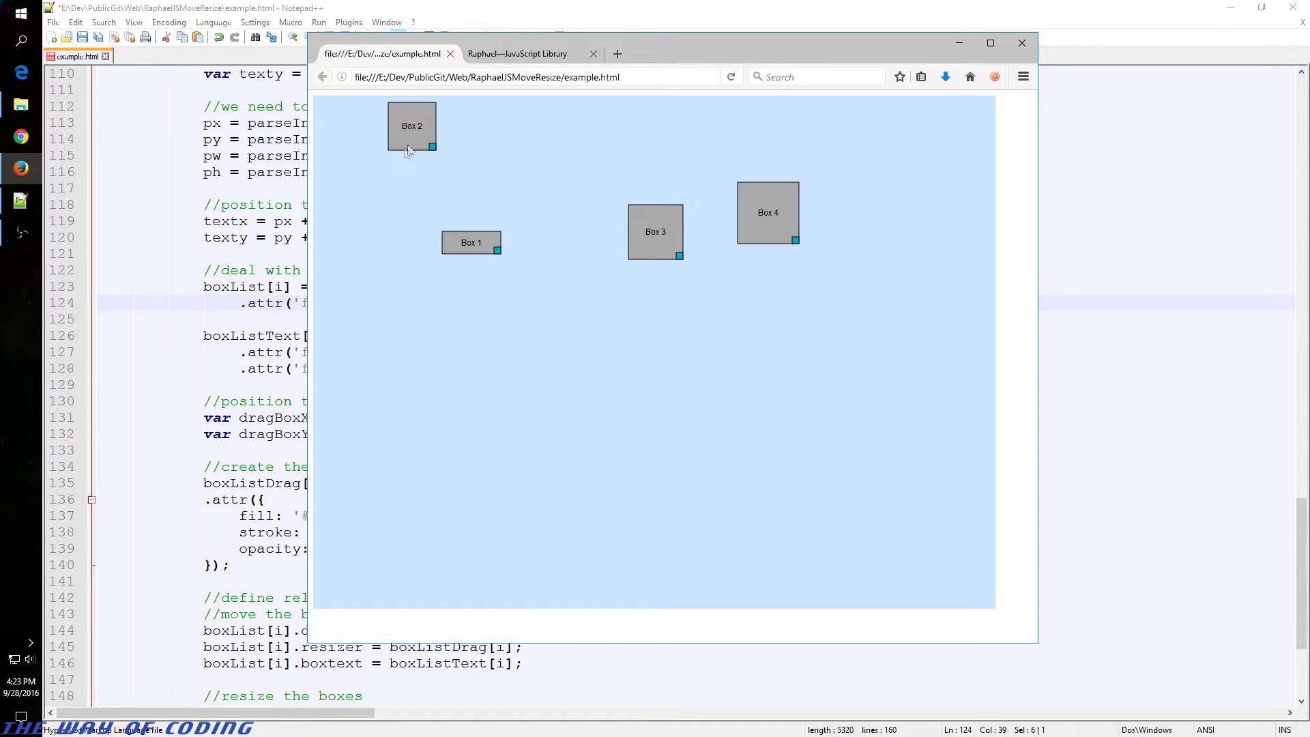
# Step: Drag Box 2 down to a new spot in the Firefox demo
pyautogui.moveTo(411, 126); pyautogui.dragTo(430, 182)
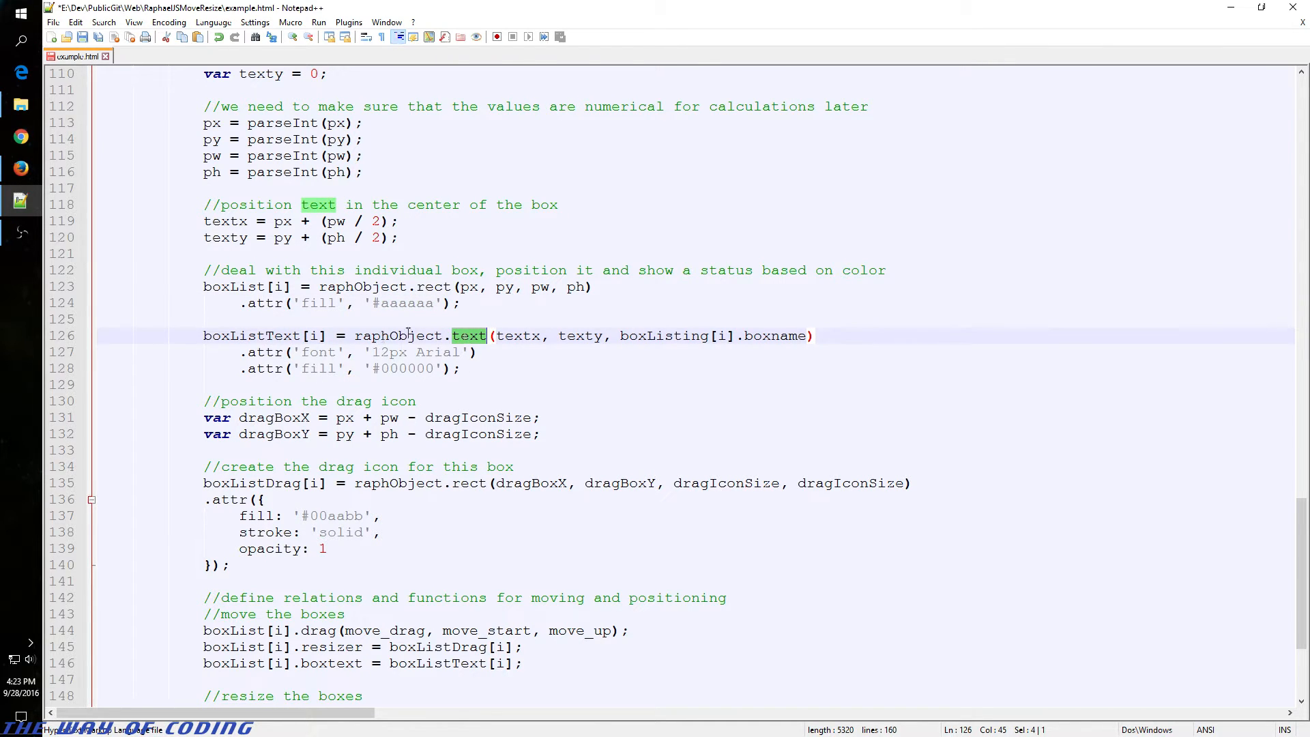
pyautogui.doubleClick(251, 335)
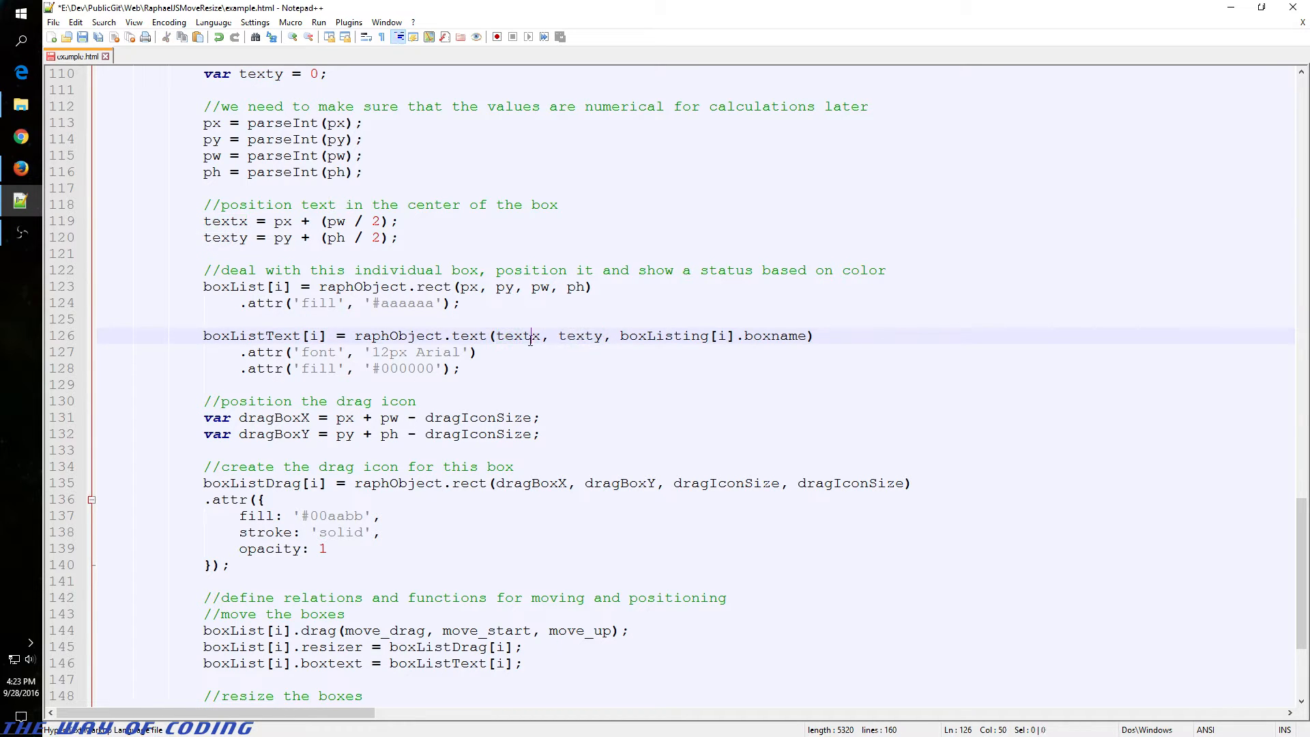
pyautogui.doubleClick(517, 335)
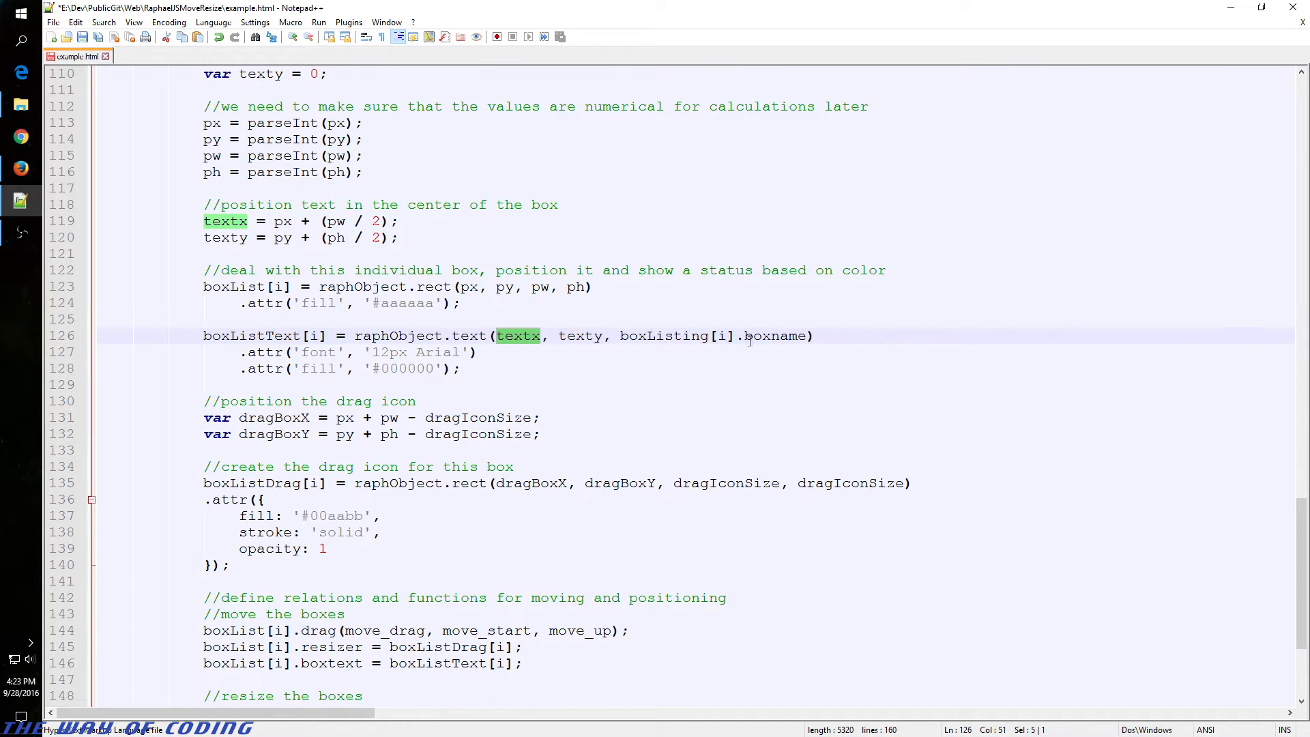
pyautogui.doubleClick(775, 335)
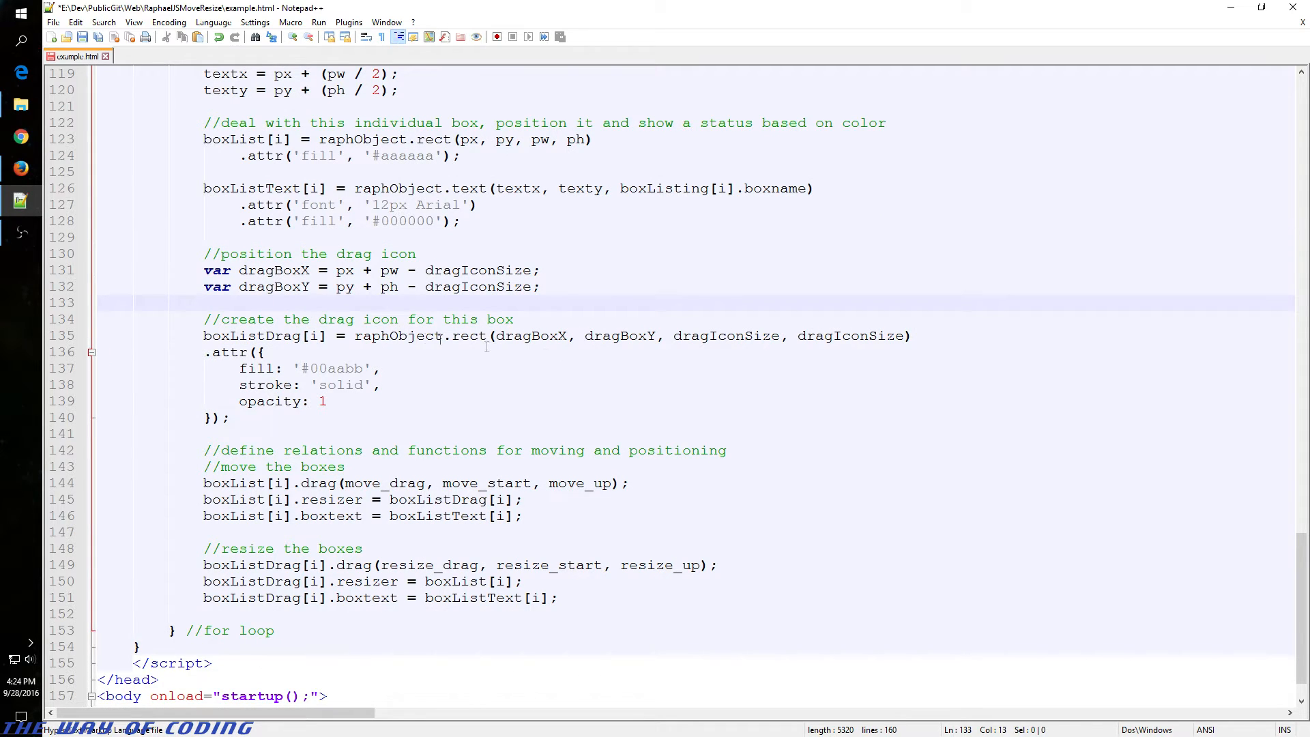
pyautogui.doubleClick(469, 335)
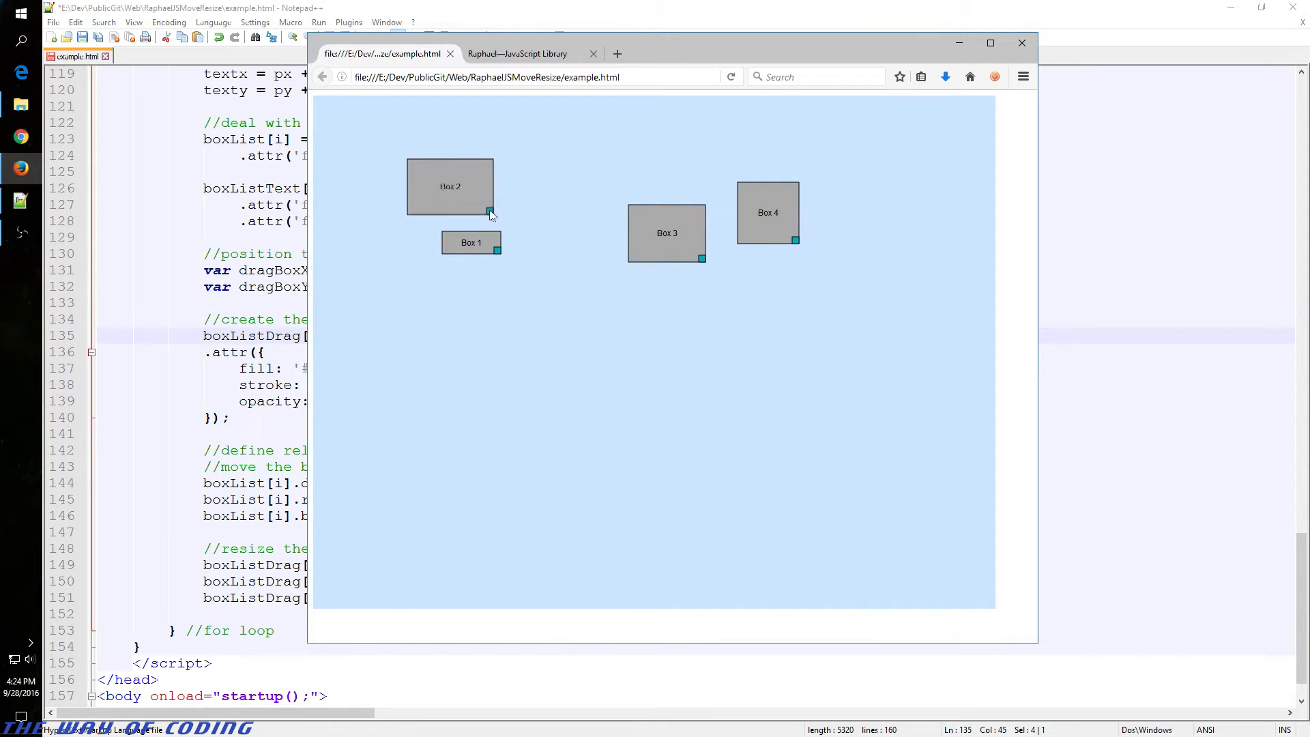
# Step: Drag Box 2's teal corner square to resize the box slightly
pyautogui.moveTo(494, 216); pyautogui.dragTo(476, 207)
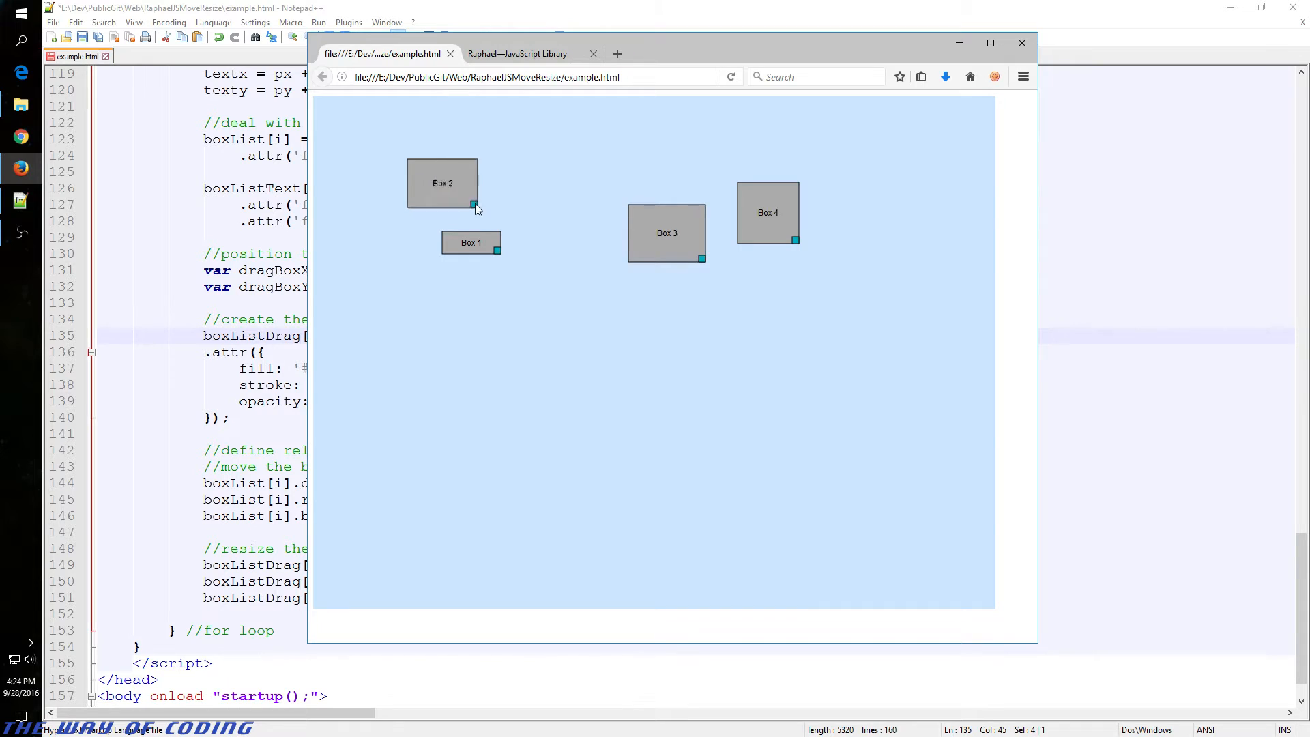
pyautogui.moveTo(476, 206); pyautogui.dragTo(543, 213)
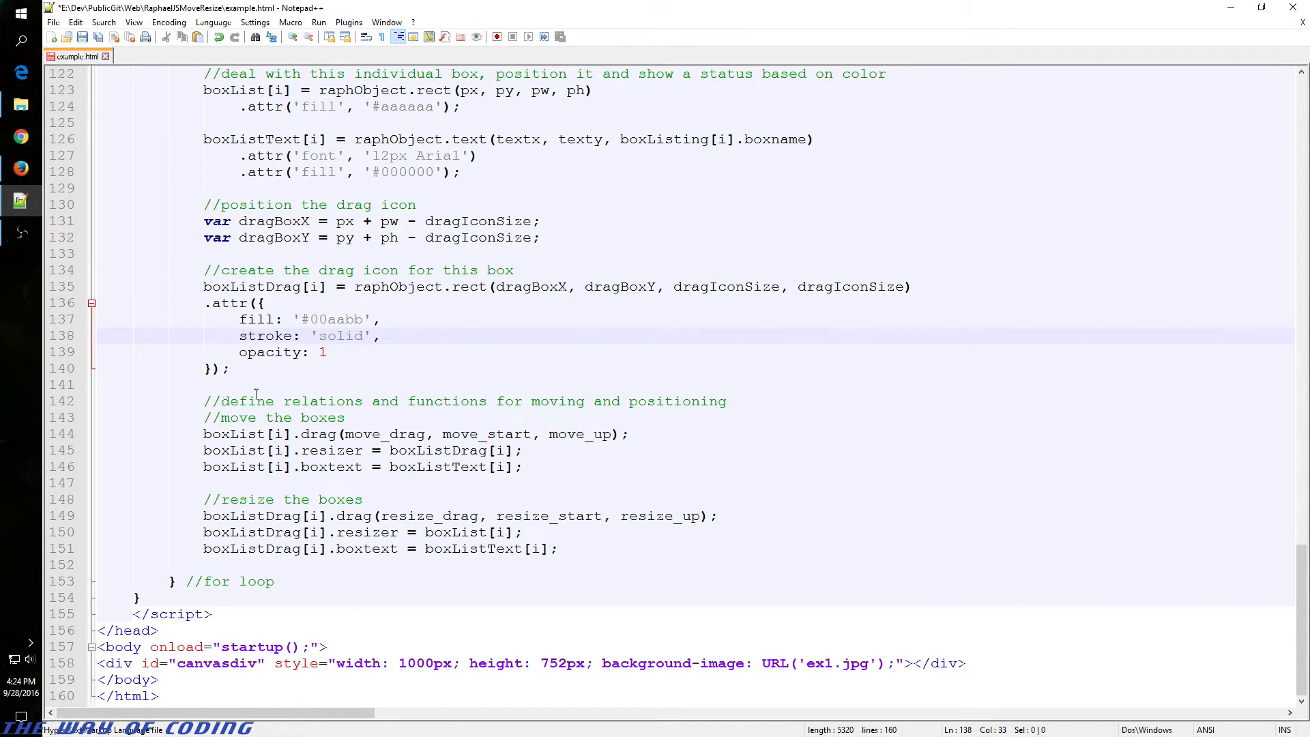
pyautogui.moveTo(261, 435)
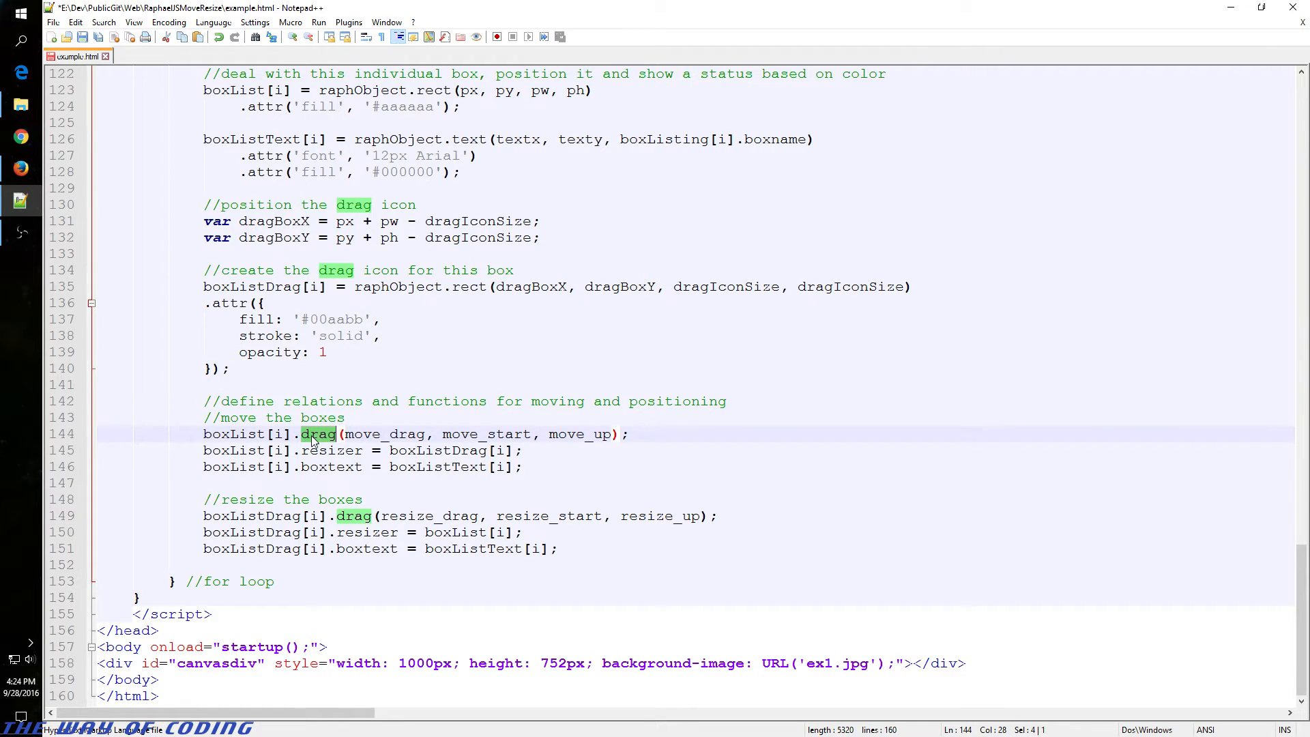
pyautogui.moveTo(338, 442)
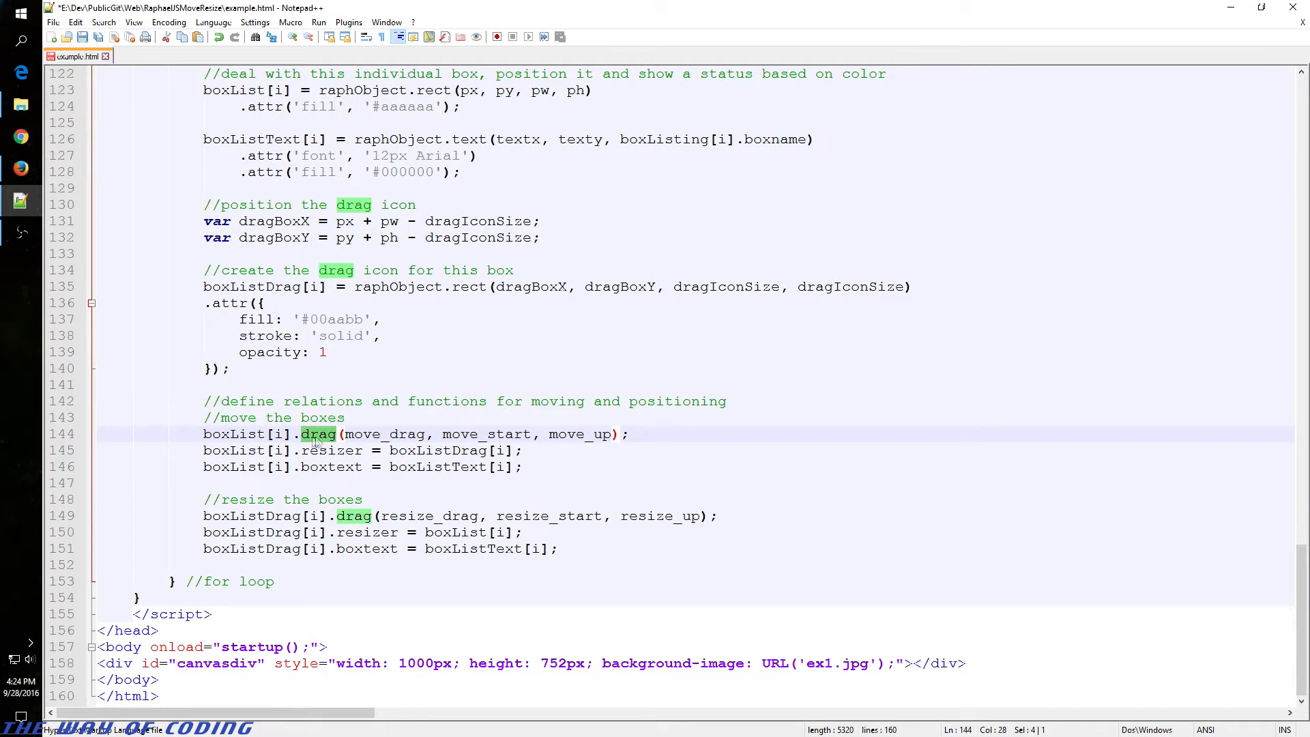
pyautogui.moveTo(21, 168)
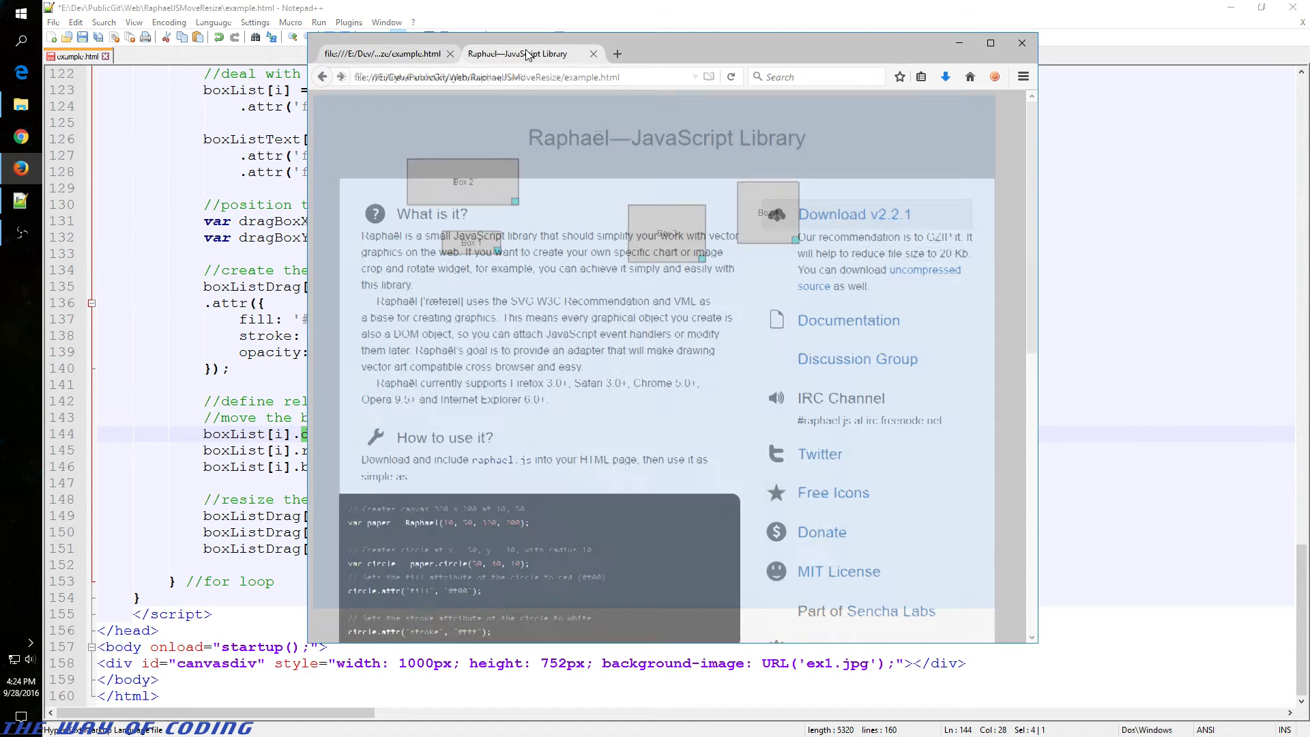
# Step: Filter the Raphaël reference for 'drag' and open the Element.drag() entry
pyautogui.click(848, 320)
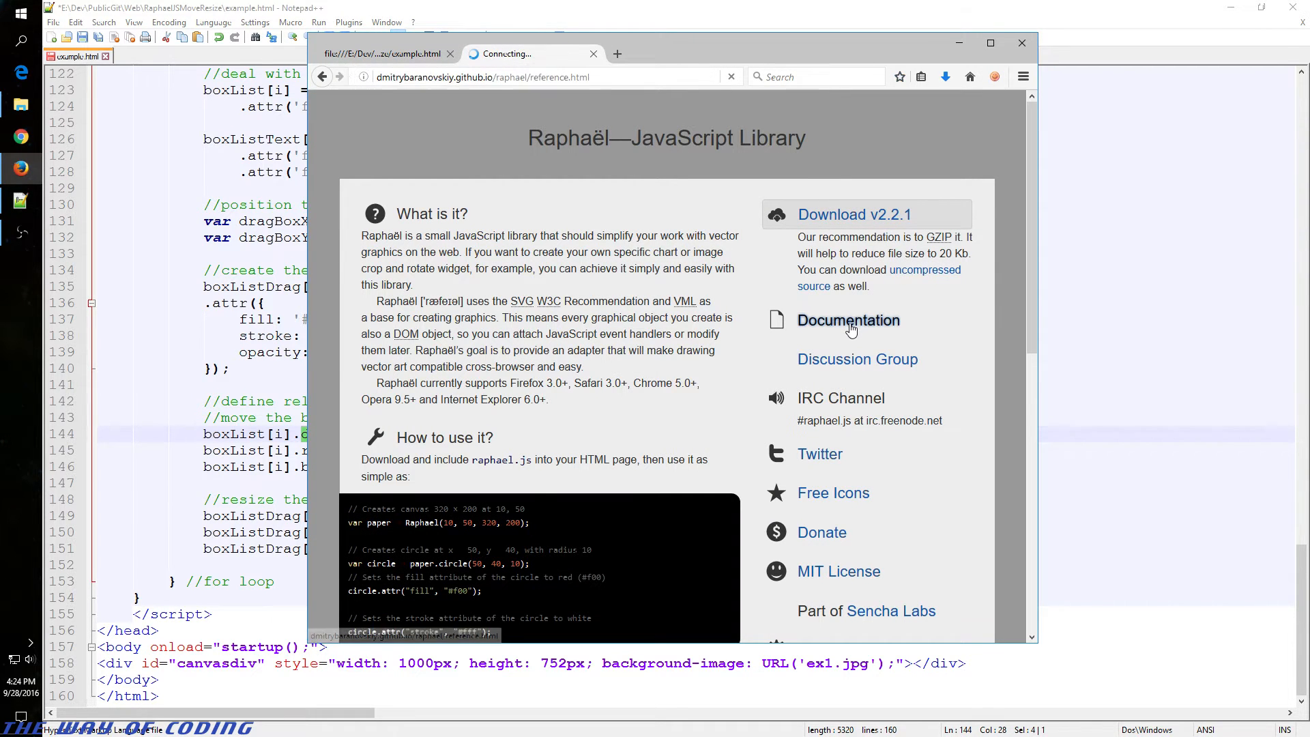
pyautogui.click(848, 320)
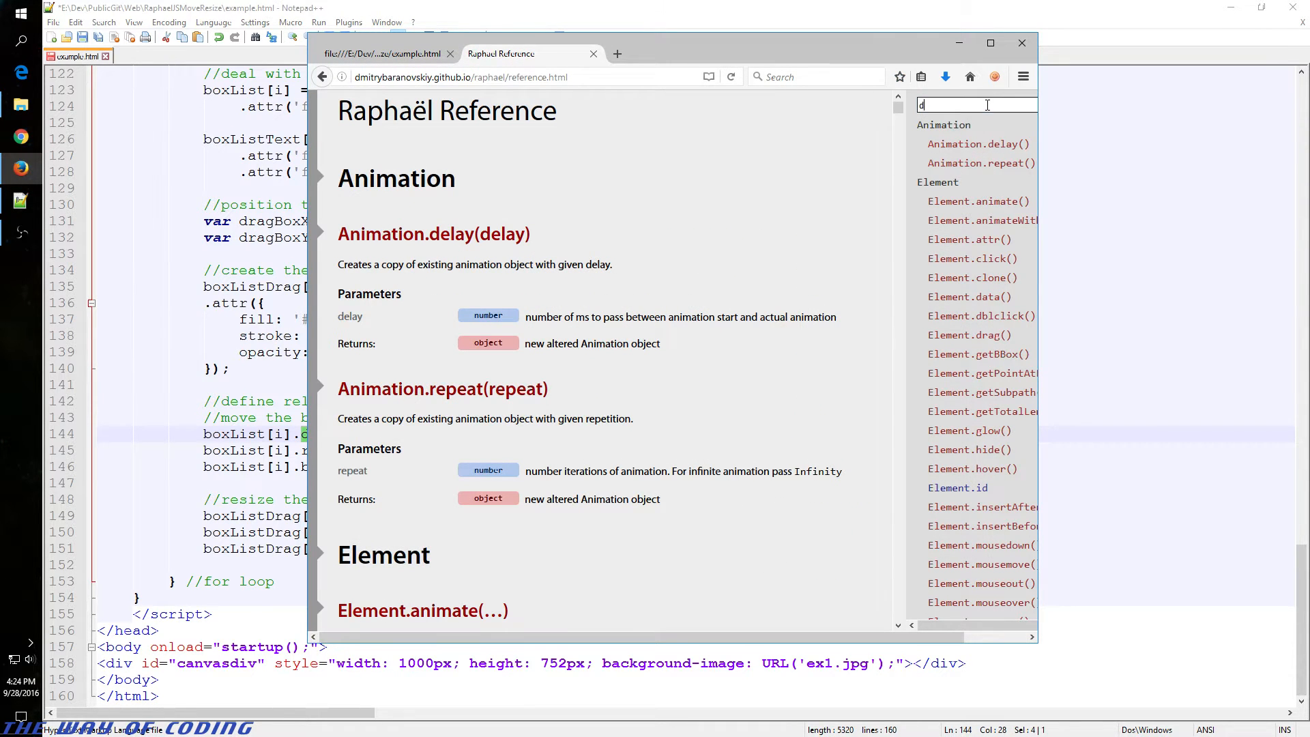
pyautogui.write('rag')
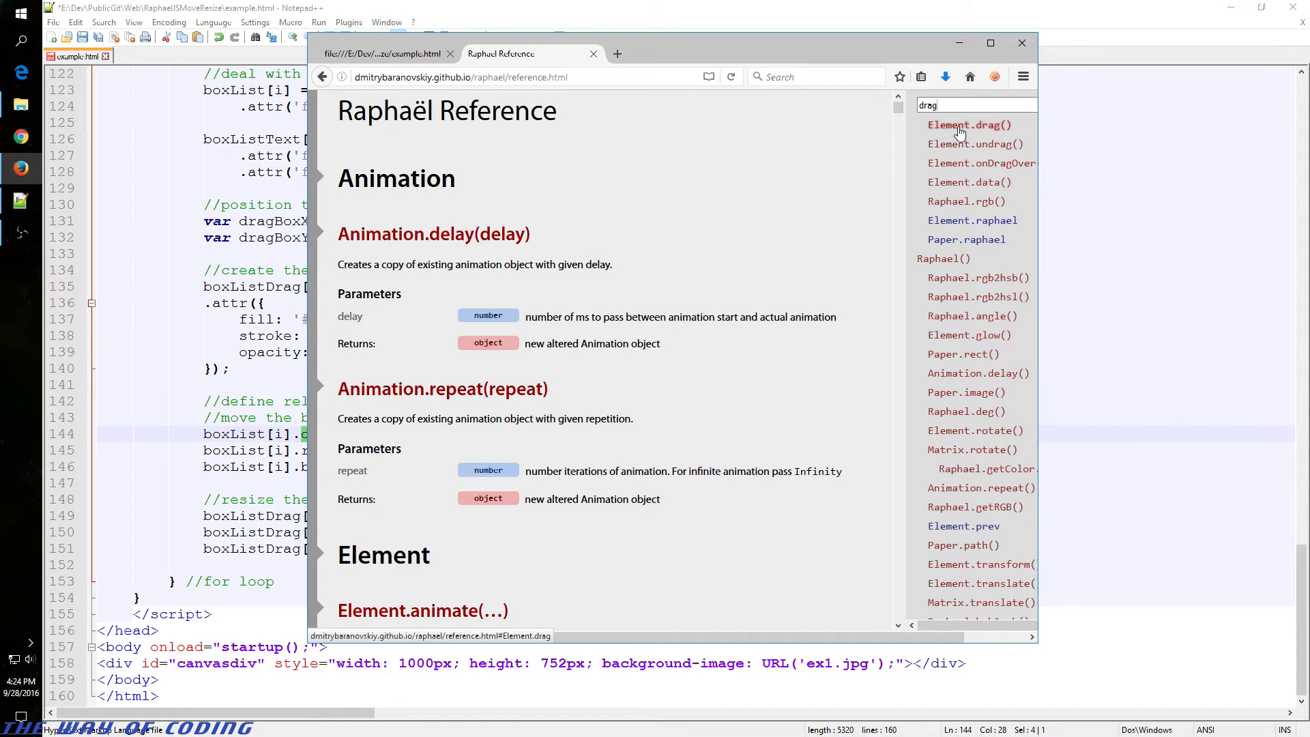
pyautogui.click(968, 124)
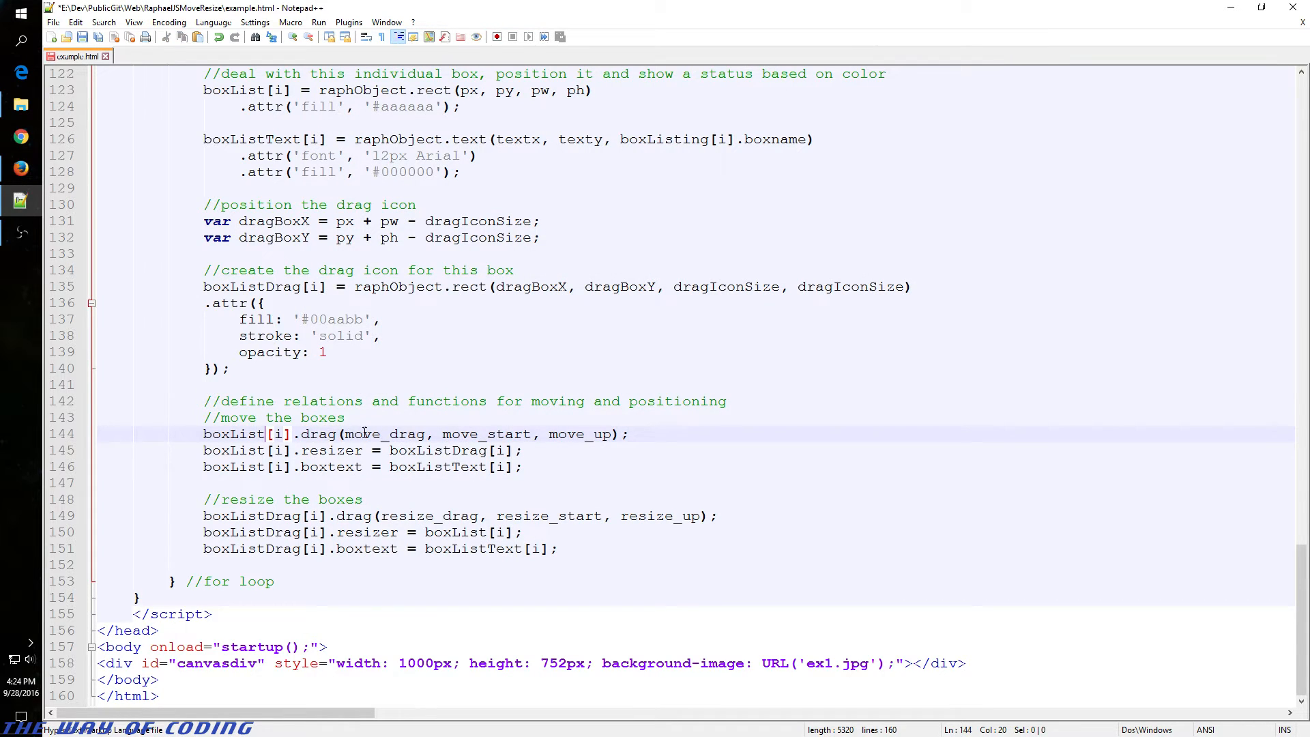
# Step: Select lines 144–146 with the boxList drag, resizer and boxtext assignments
pyautogui.moveTo(342, 434); pyautogui.dragTo(618, 434)
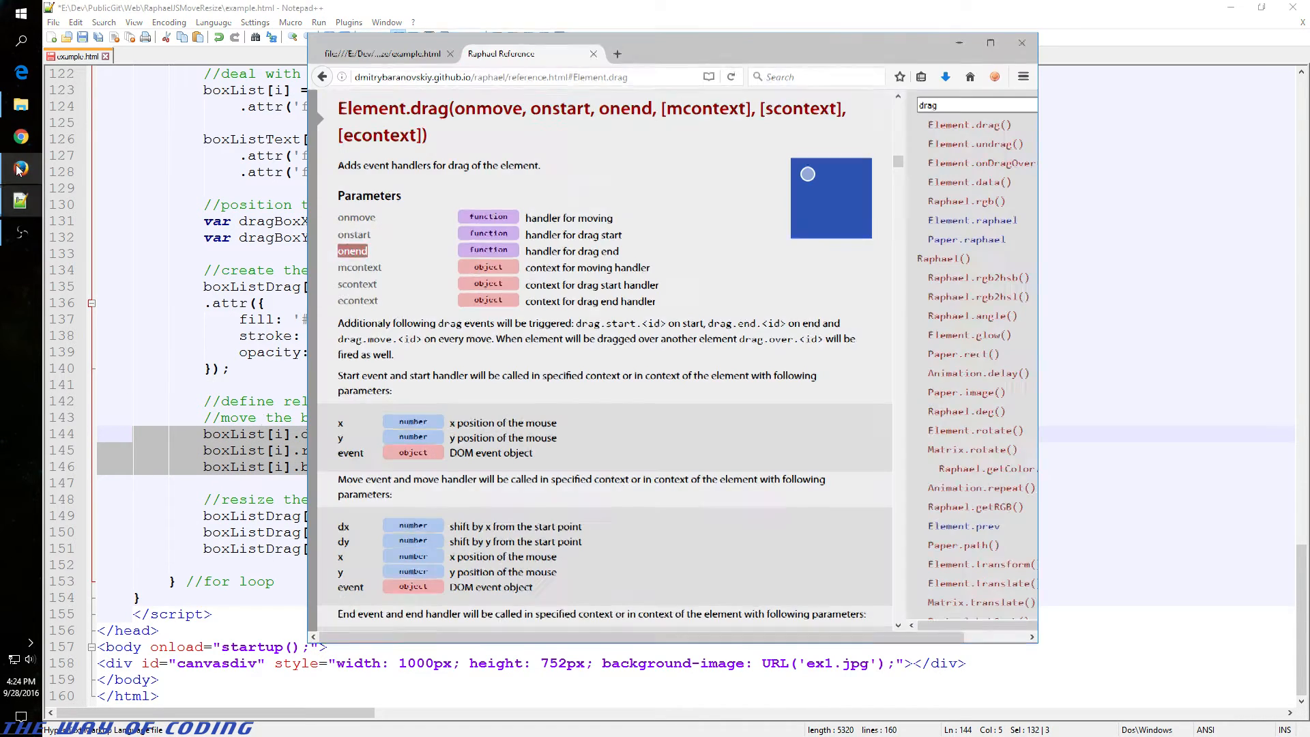
# Step: Return to example.html, move Box 2 up-left, and enlarge it by its corner square
pyautogui.click(383, 53)
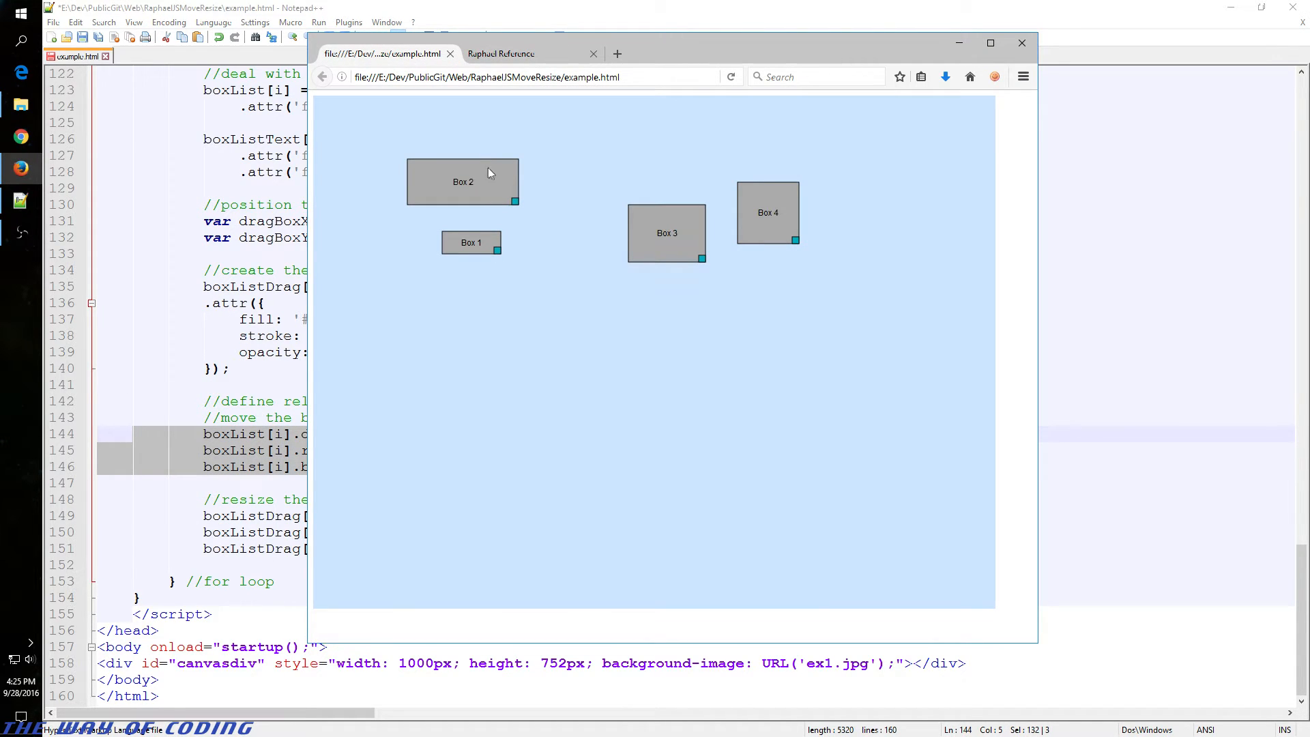
pyautogui.moveTo(462, 182); pyautogui.dragTo(473, 172)
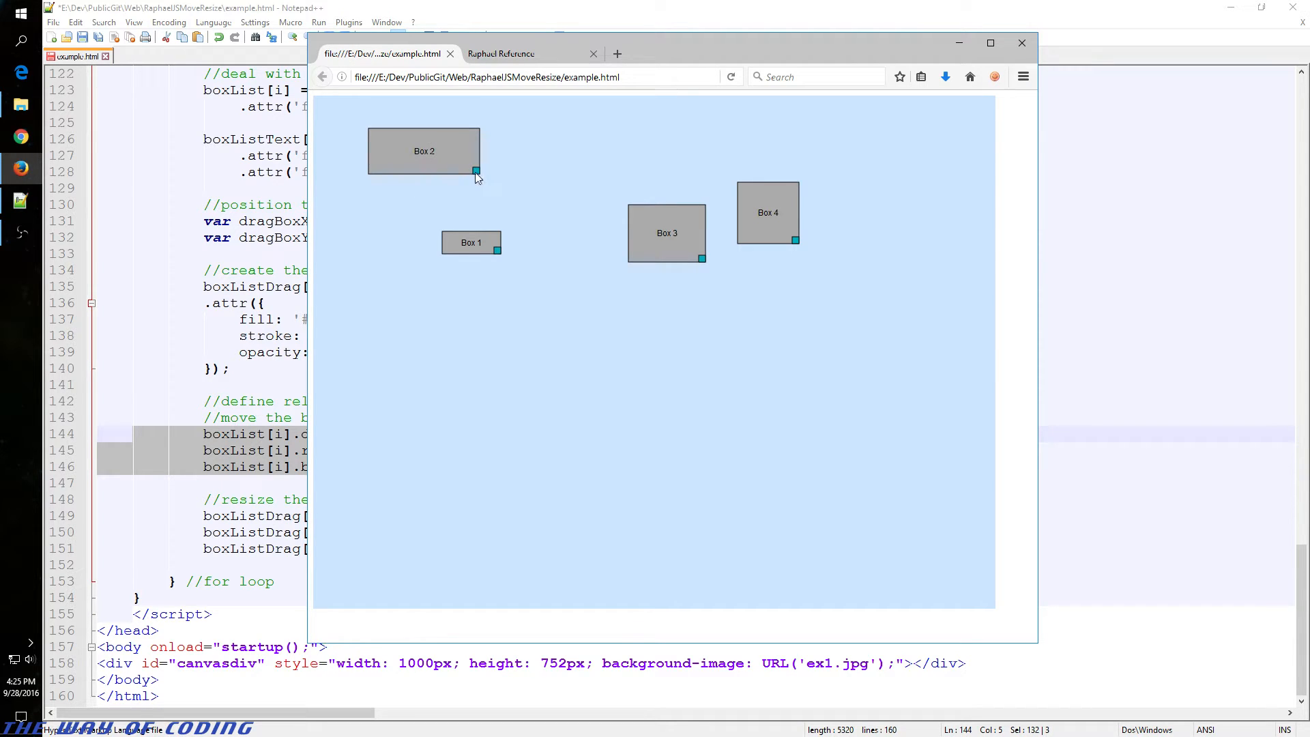
pyautogui.moveTo(475, 172); pyautogui.dragTo(487, 180)
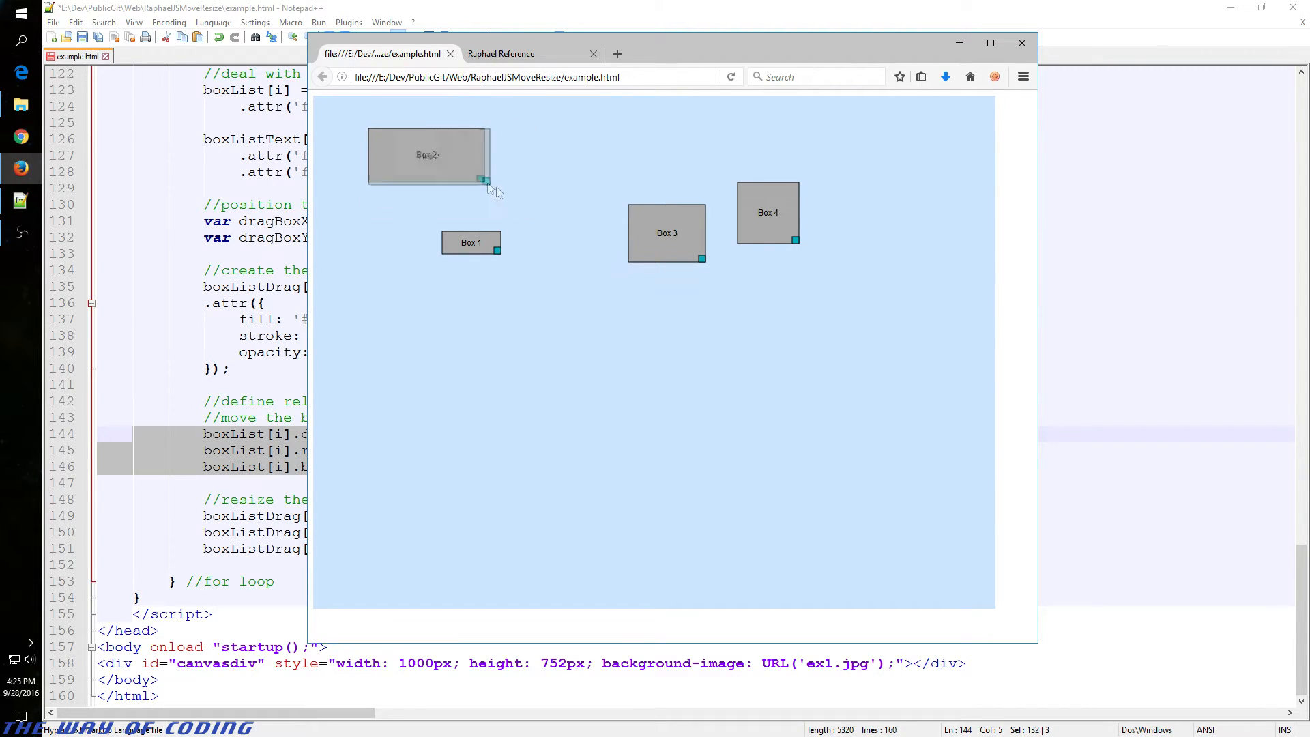
pyautogui.moveTo(485, 181); pyautogui.dragTo(537, 208)
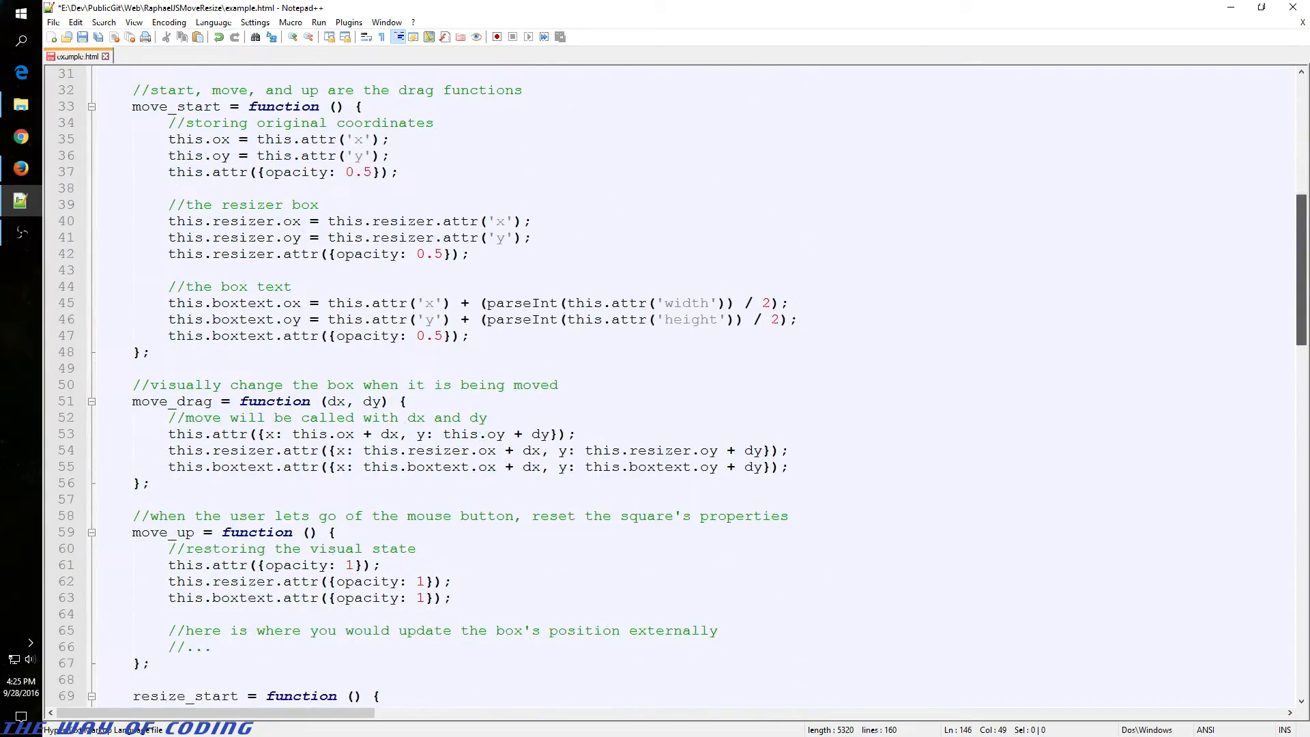
pyautogui.scroll(-3)
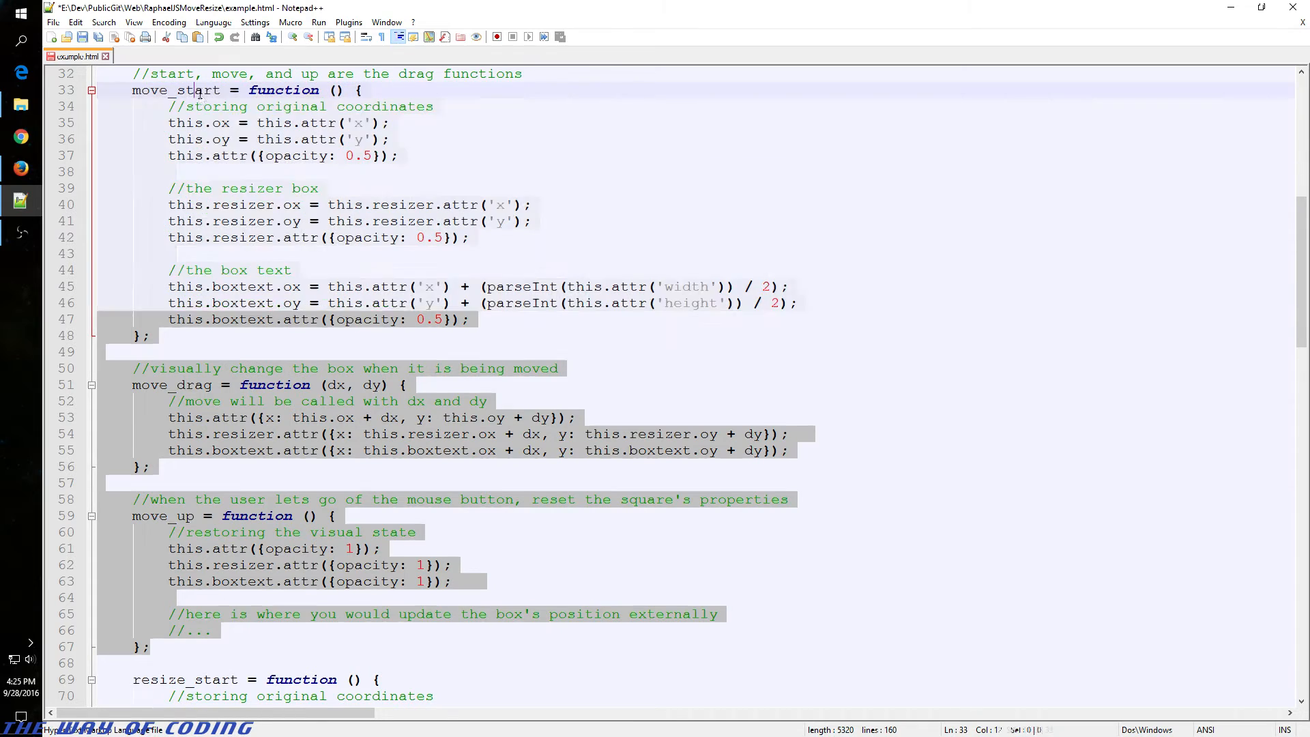
pyautogui.click(176, 385)
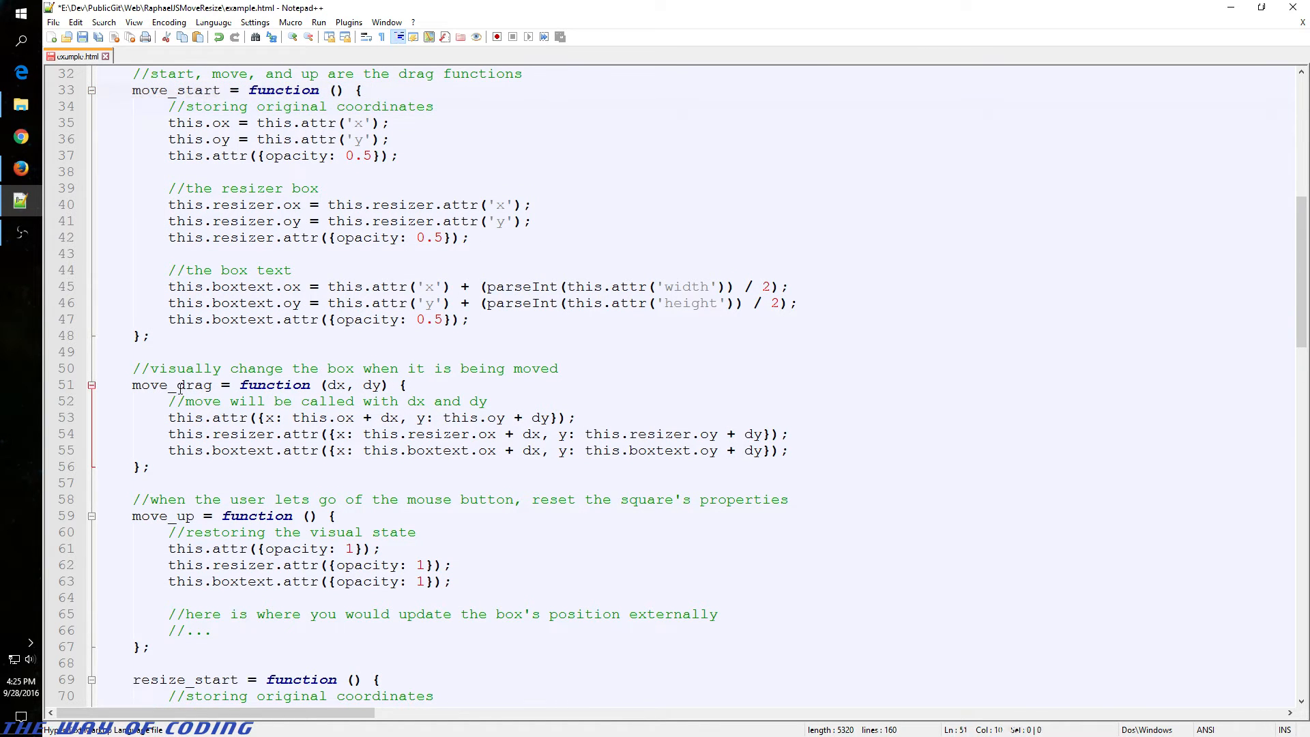
pyautogui.doubleClick(163, 515)
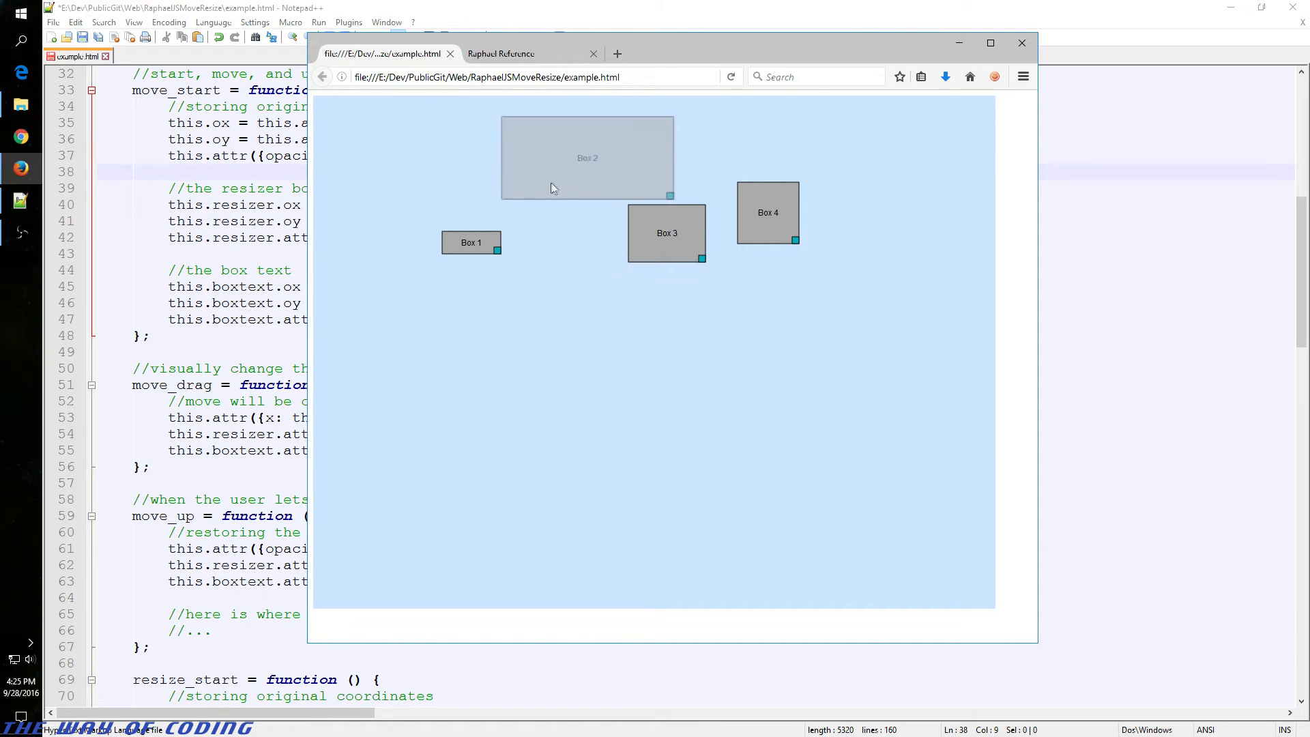
pyautogui.moveTo(587, 157); pyautogui.dragTo(494, 159)
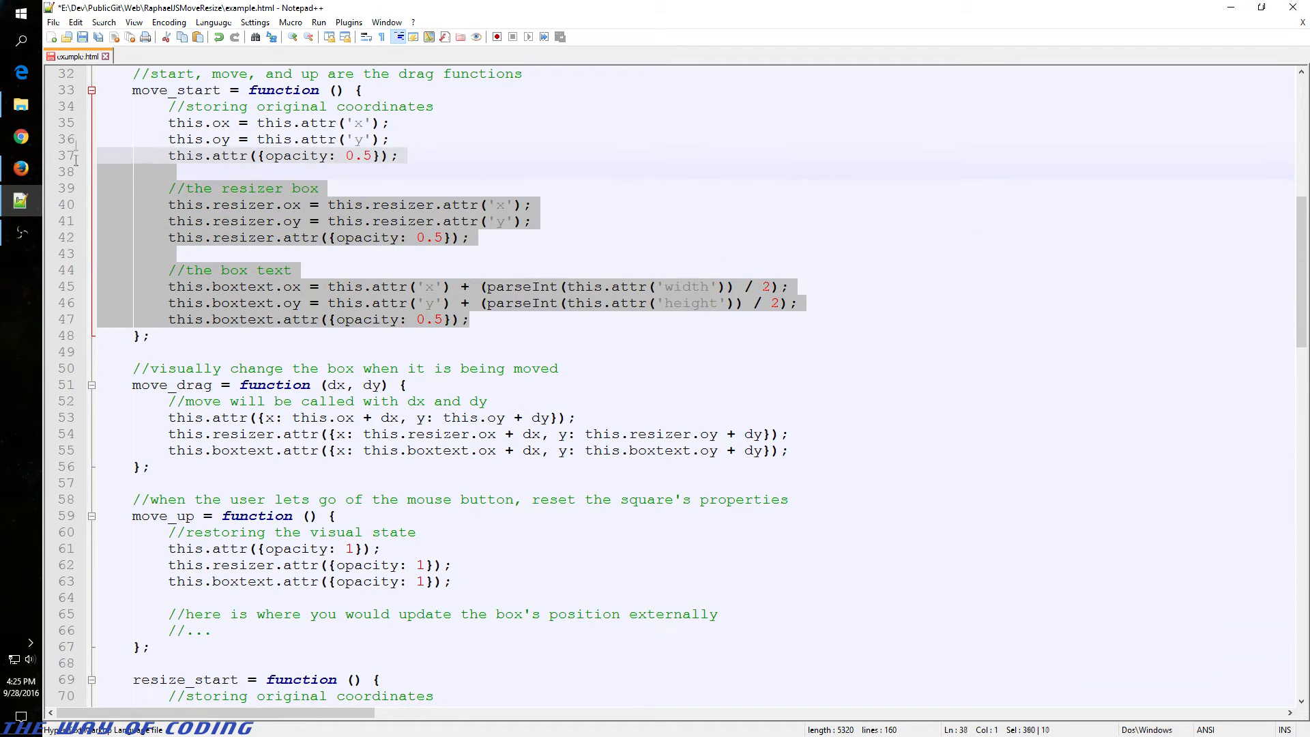
# Step: Smart-highlight 'this' and then 'resizer', scrolling down to the resize handlers
pyautogui.doubleClick(185, 123)
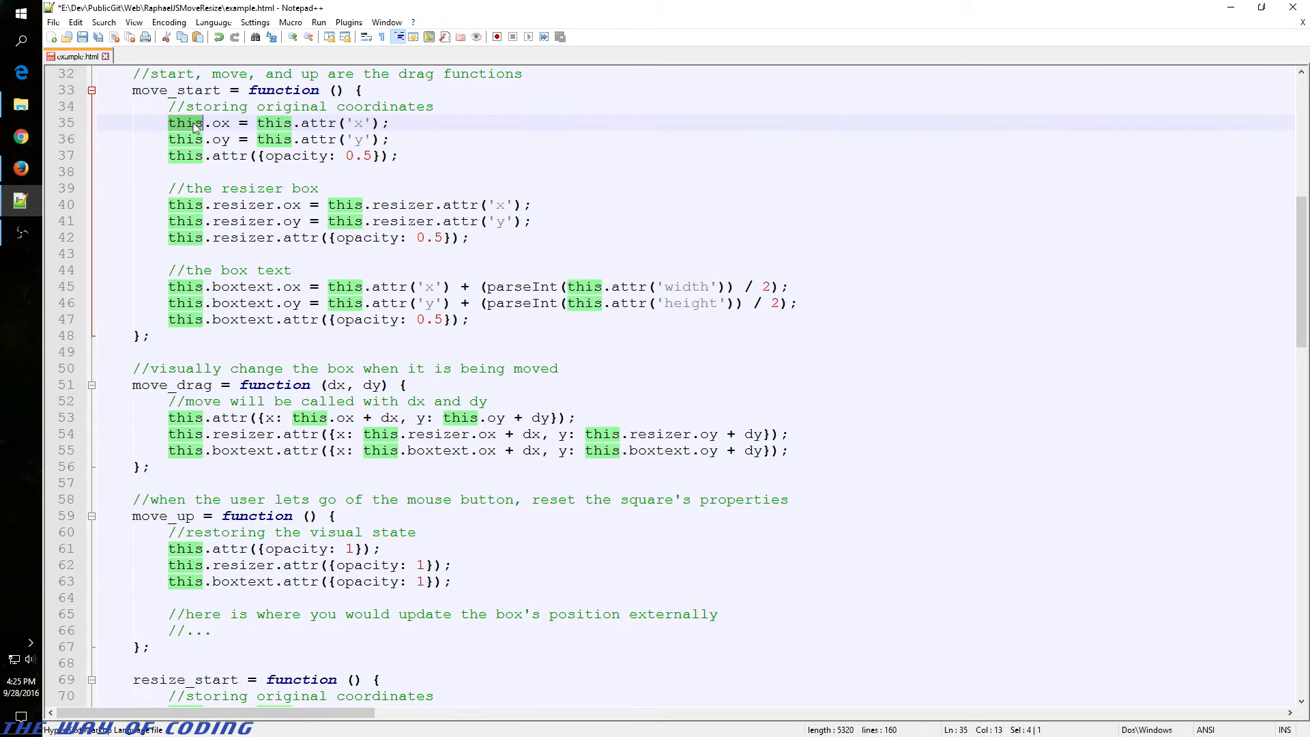
pyautogui.moveTo(203, 134)
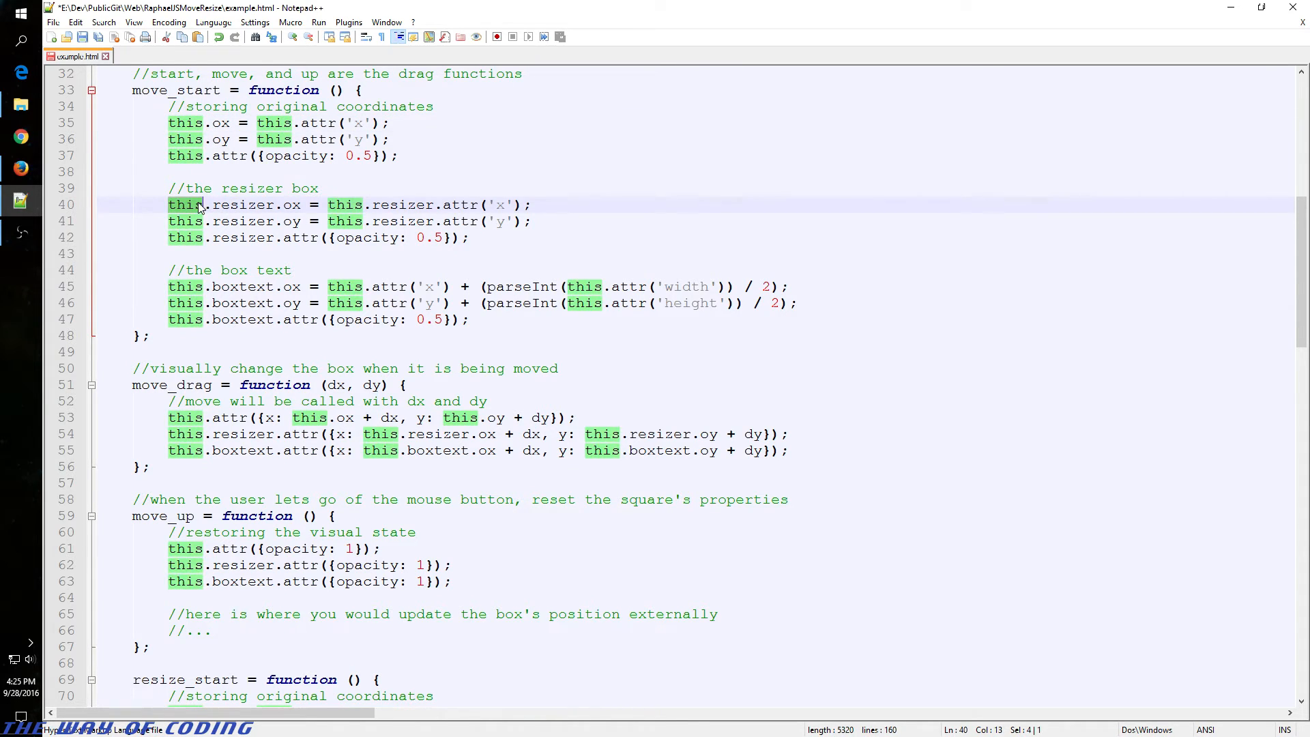
pyautogui.doubleClick(242, 204)
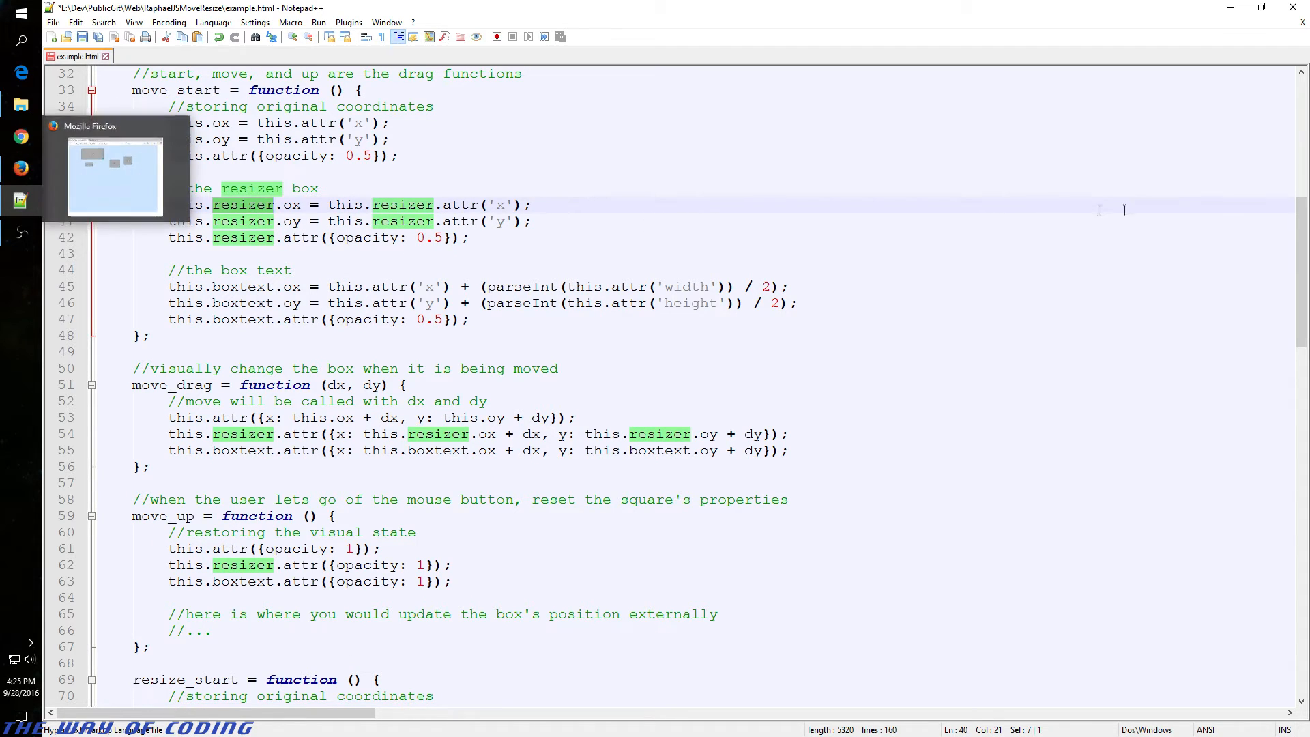
pyautogui.scroll(-3)
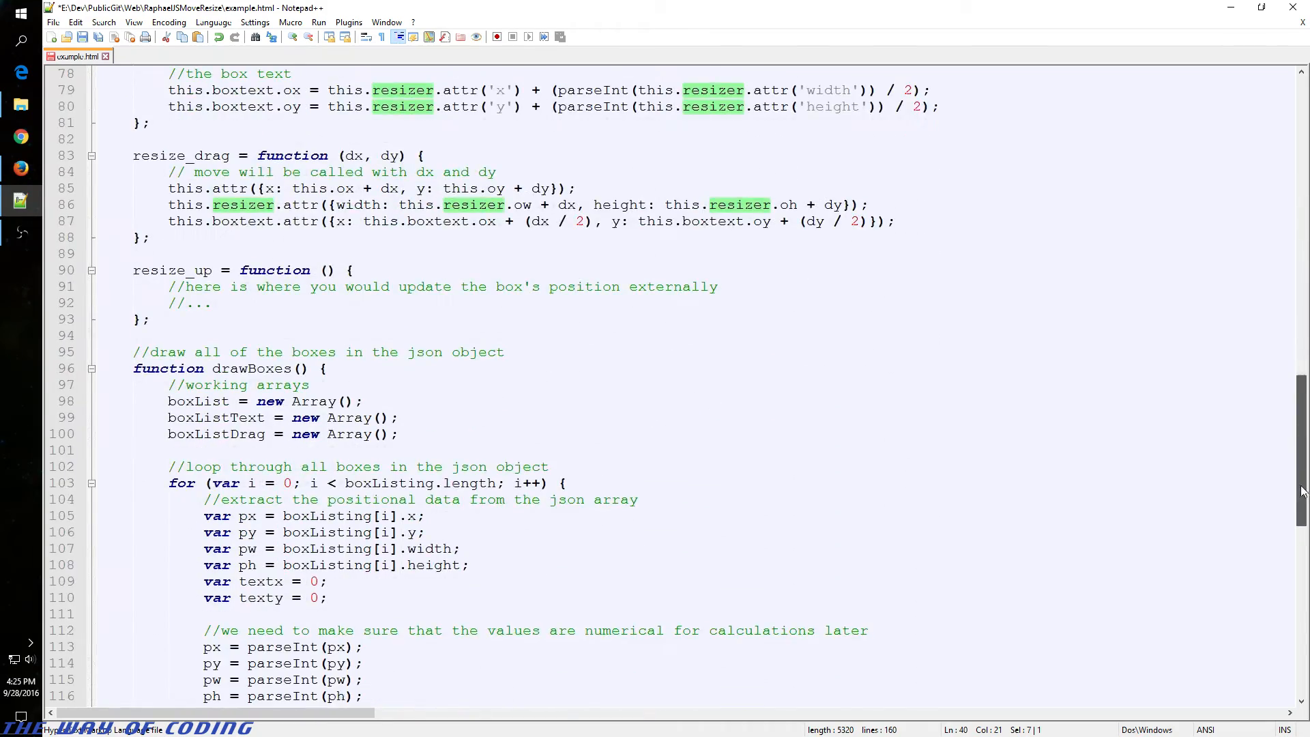
# Step: Smart-highlight every occurrence of boxListDrag and boxtext in the drawBoxes loop
pyautogui.scroll(-3)
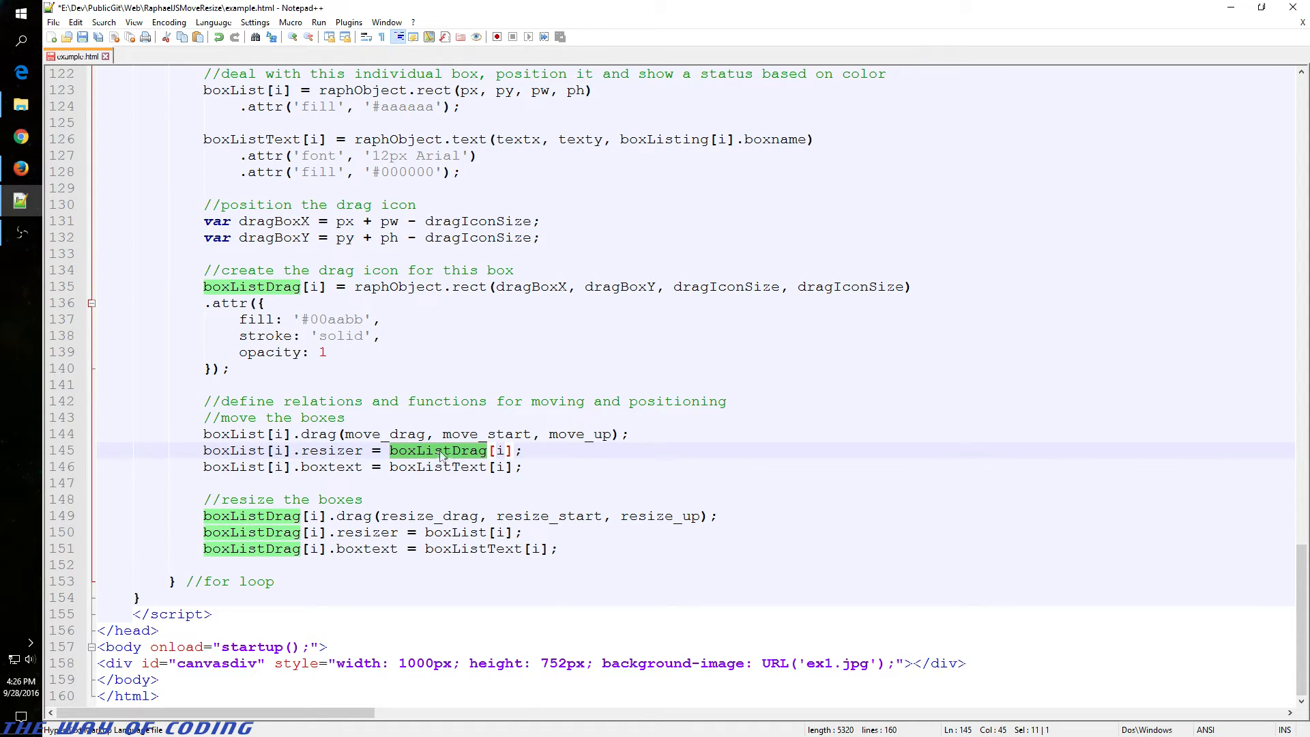
pyautogui.doubleClick(332, 450)
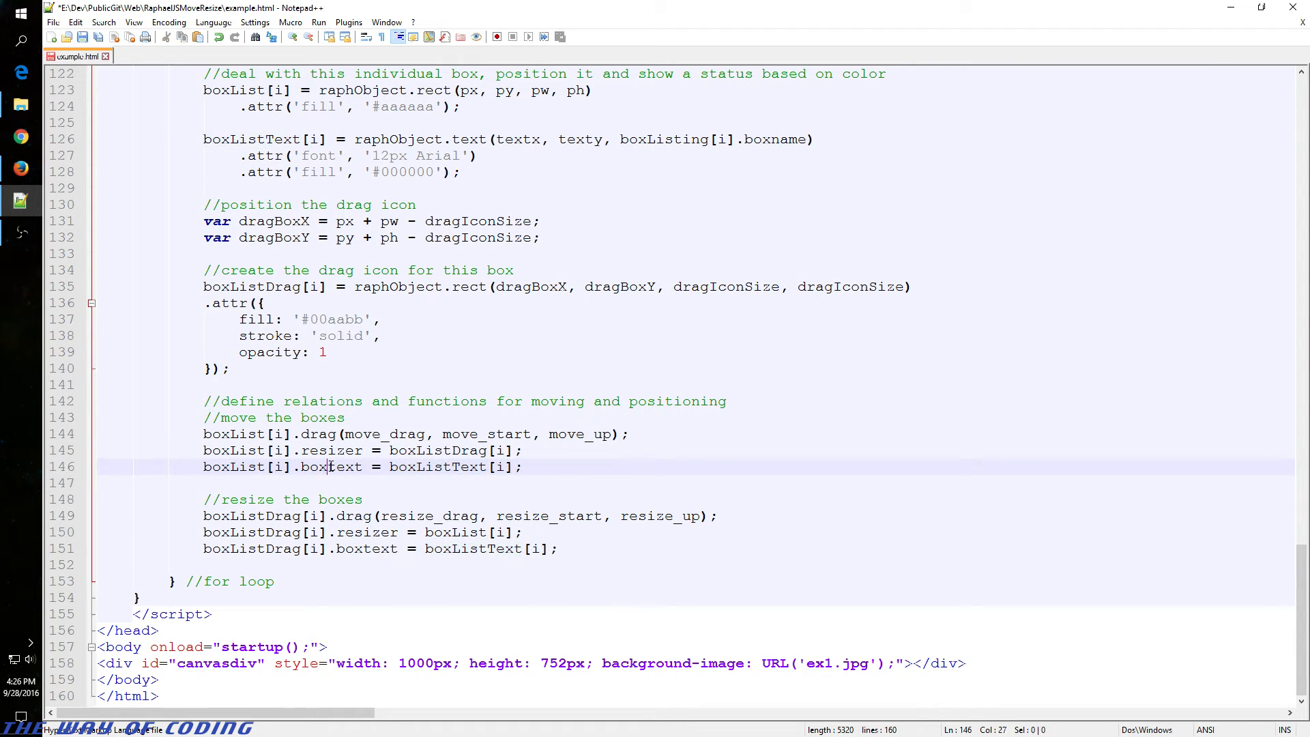
pyautogui.doubleClick(332, 465)
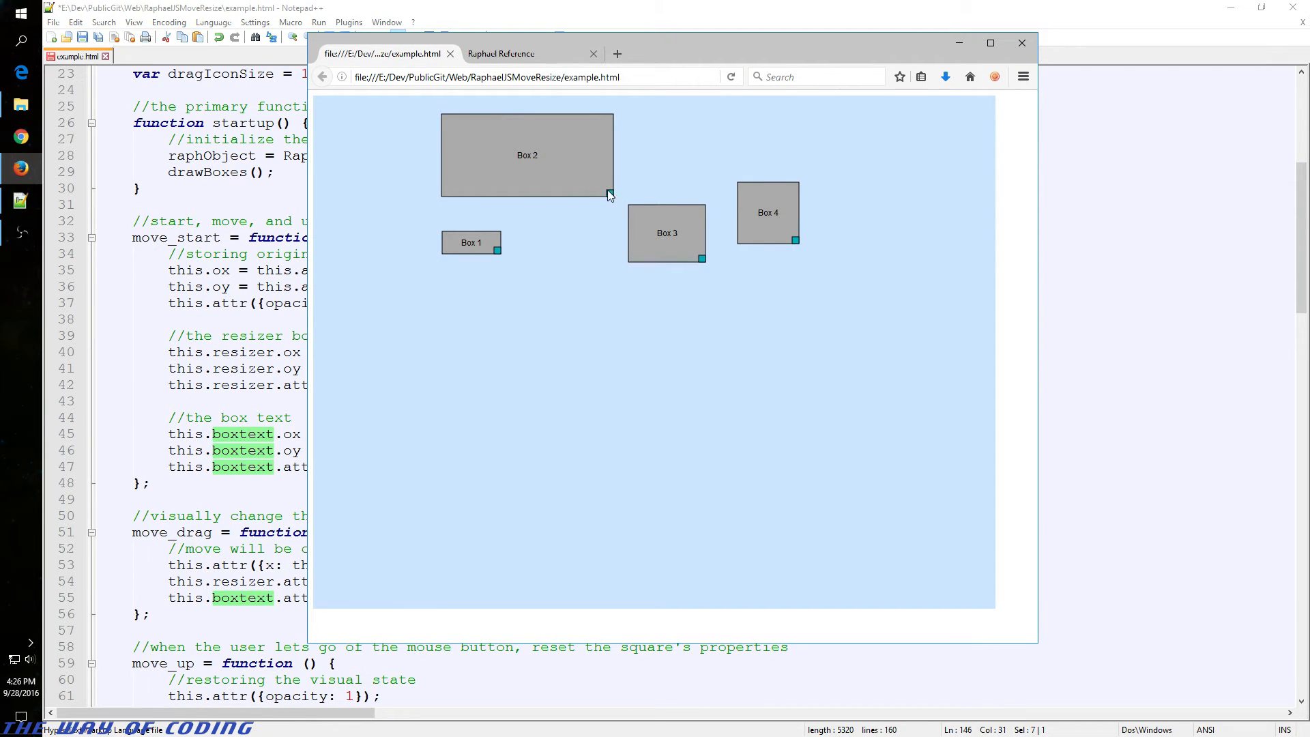
# Step: Drag Box 2 slightly to the right on the Firefox demo canvas
pyautogui.moveTo(608, 194); pyautogui.dragTo(618, 194)
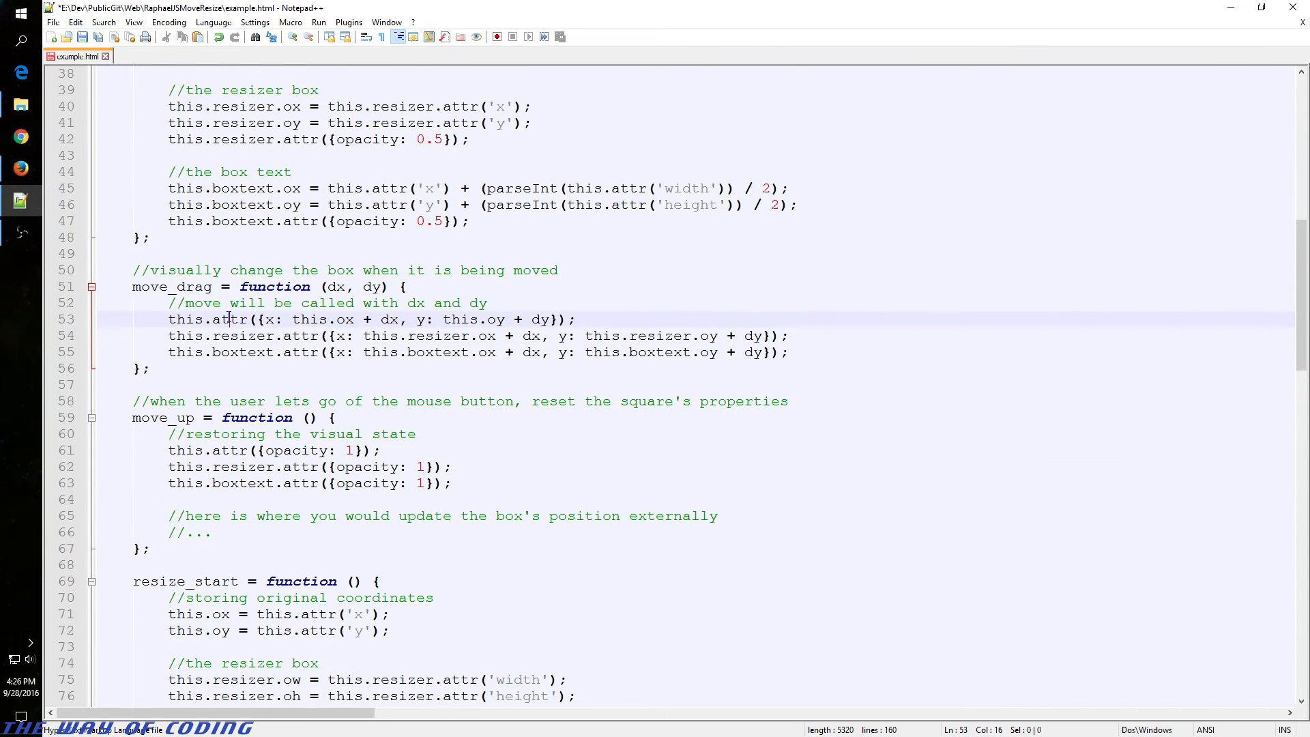
pyautogui.moveTo(357, 319); pyautogui.dragTo(568, 320)
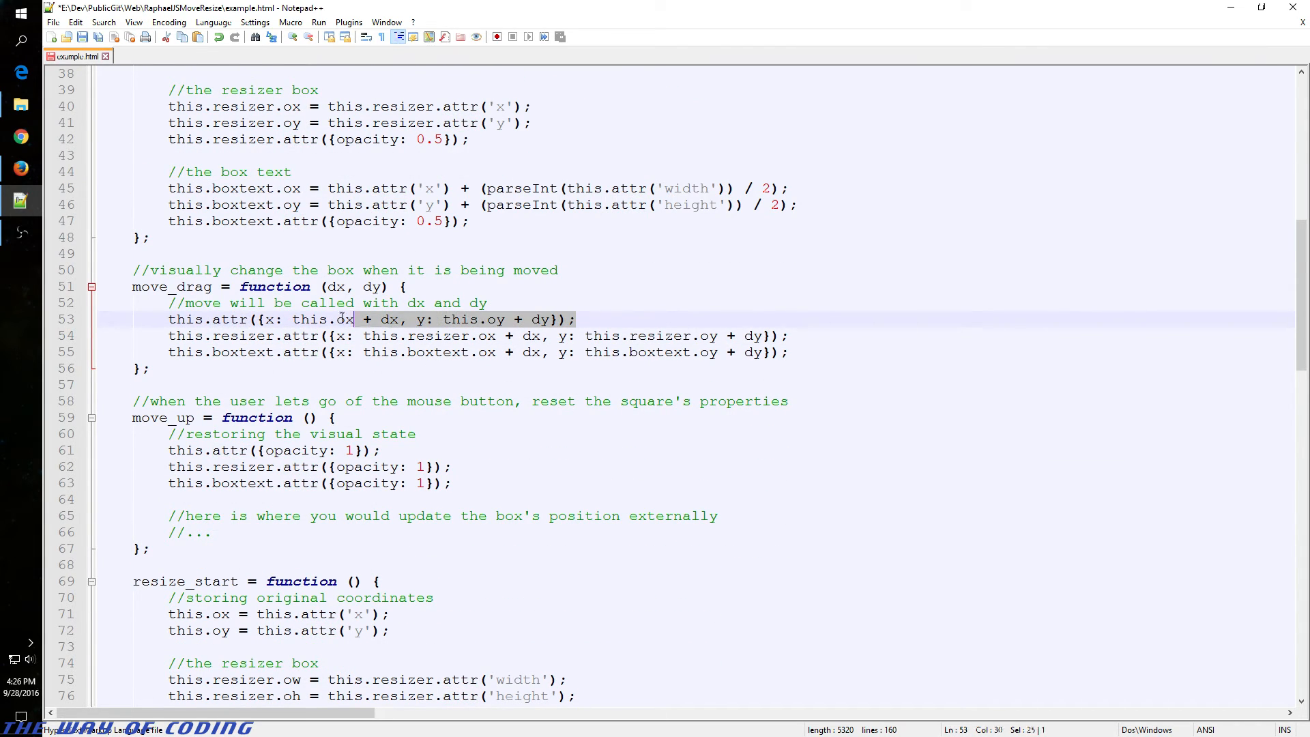
pyautogui.click(271, 319)
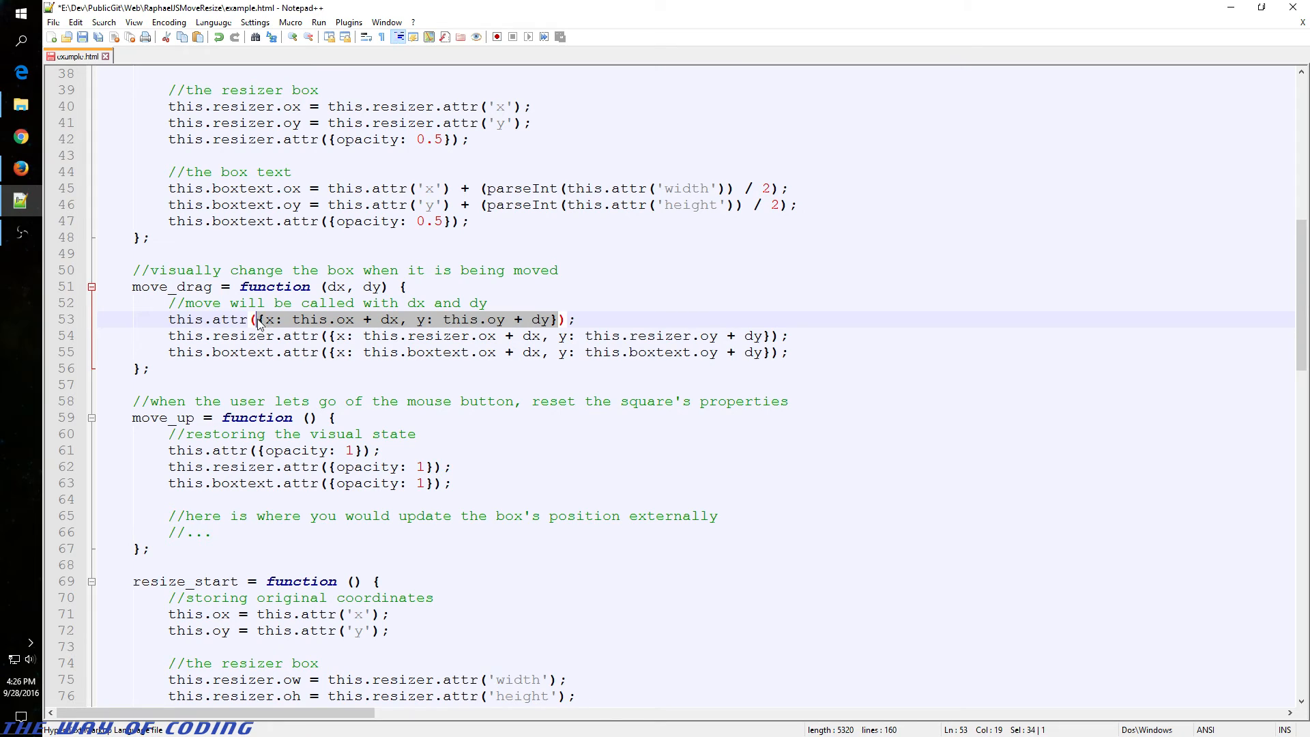
pyautogui.doubleClick(242, 336)
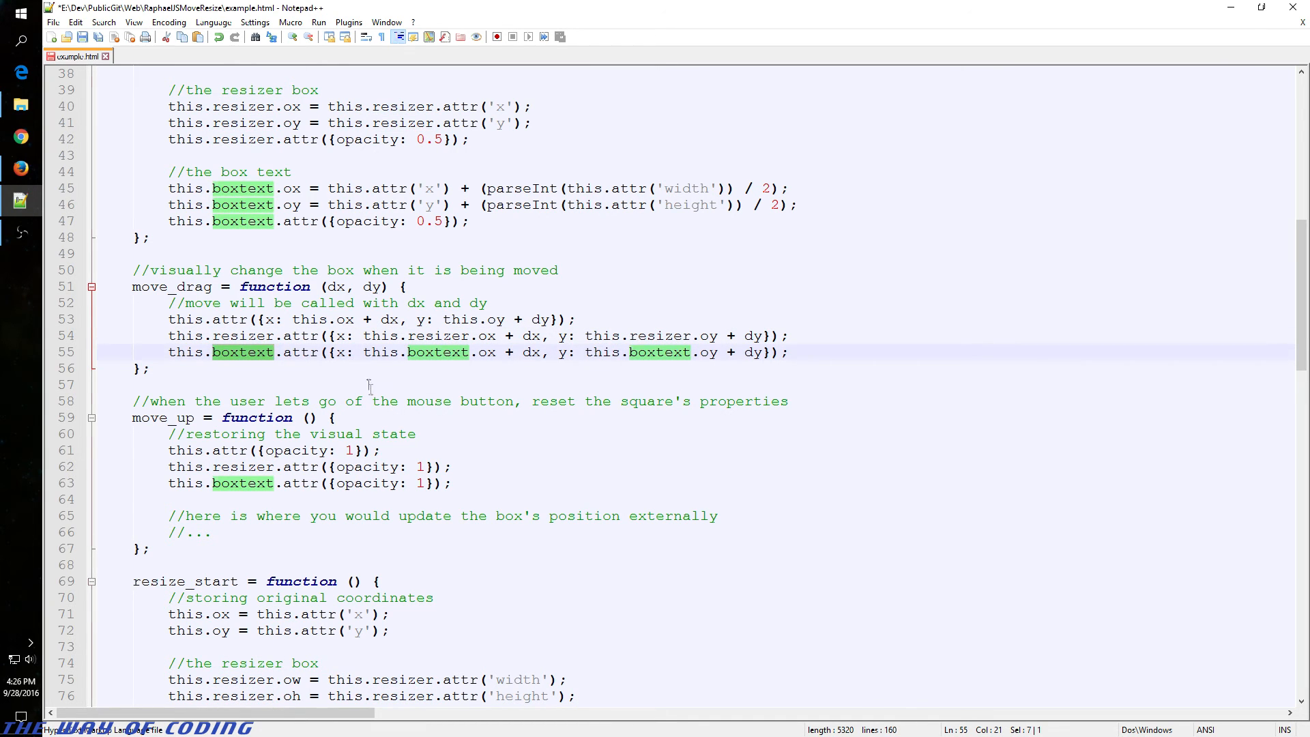
pyautogui.scroll(-3)
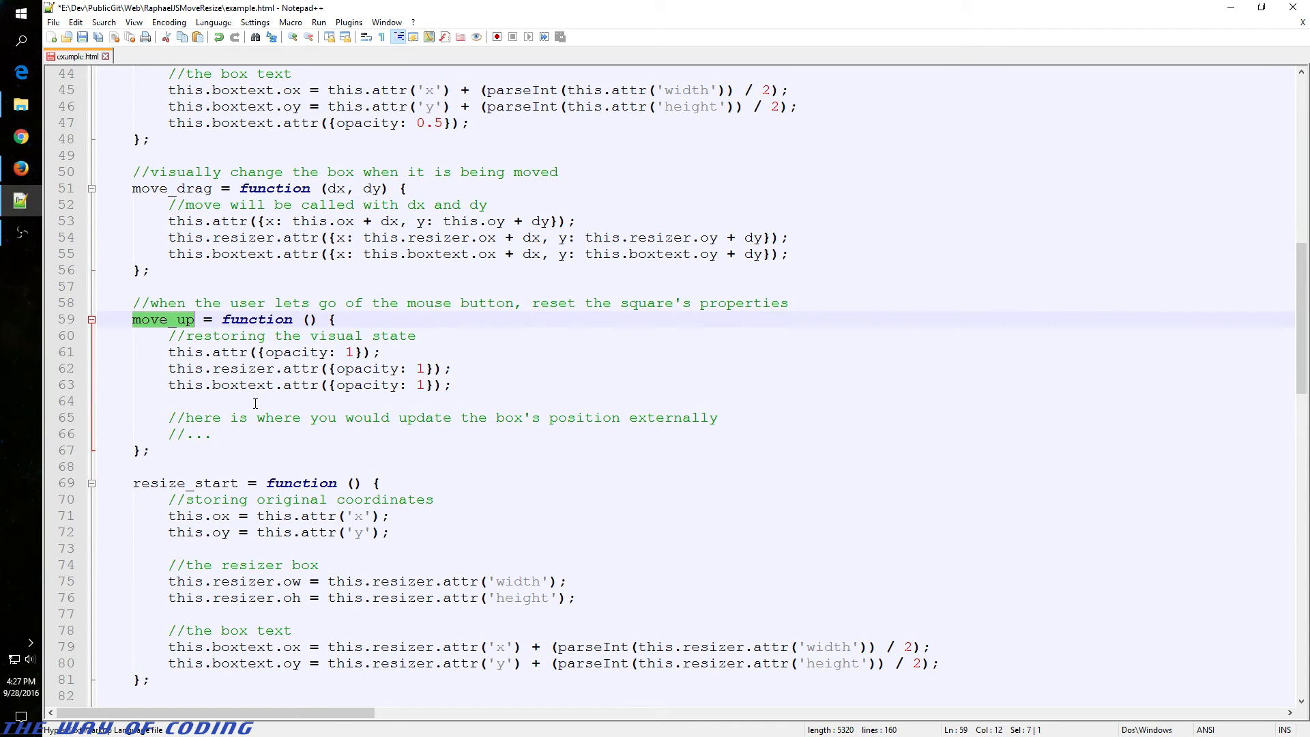
pyautogui.click(251, 401)
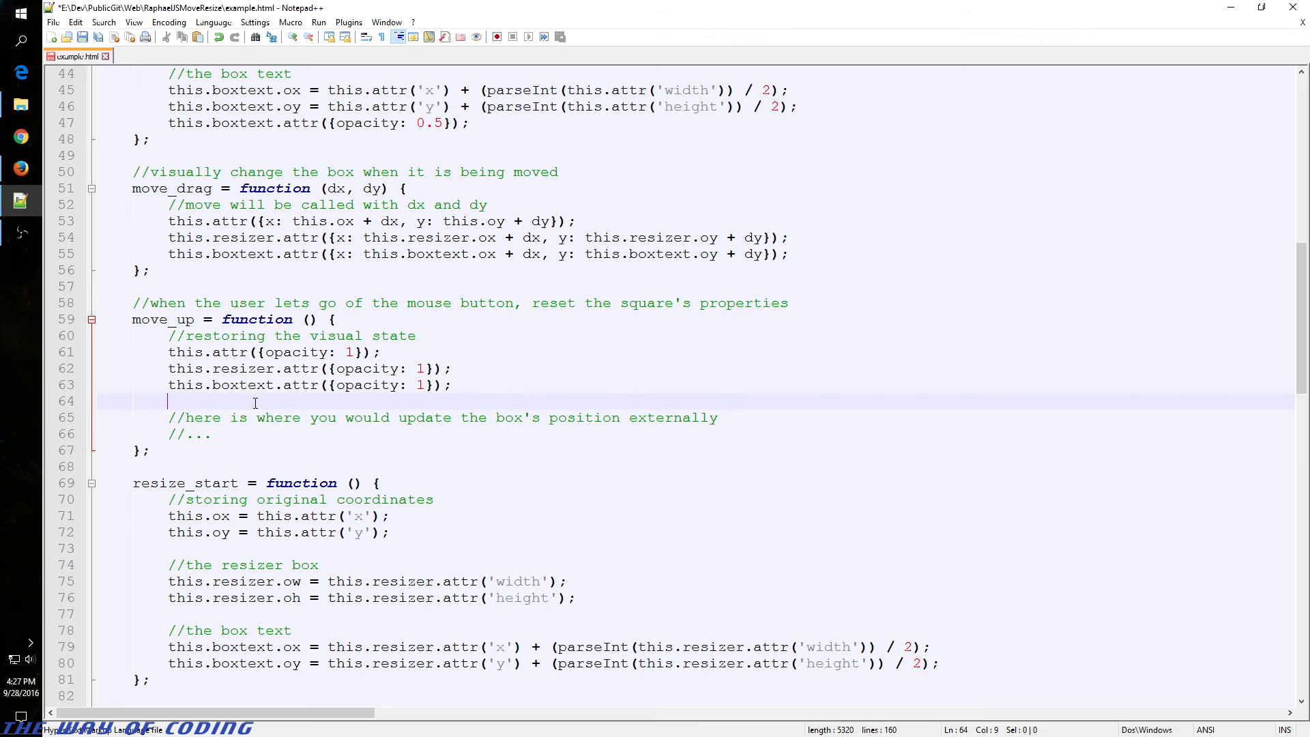
pyautogui.moveTo(219, 436)
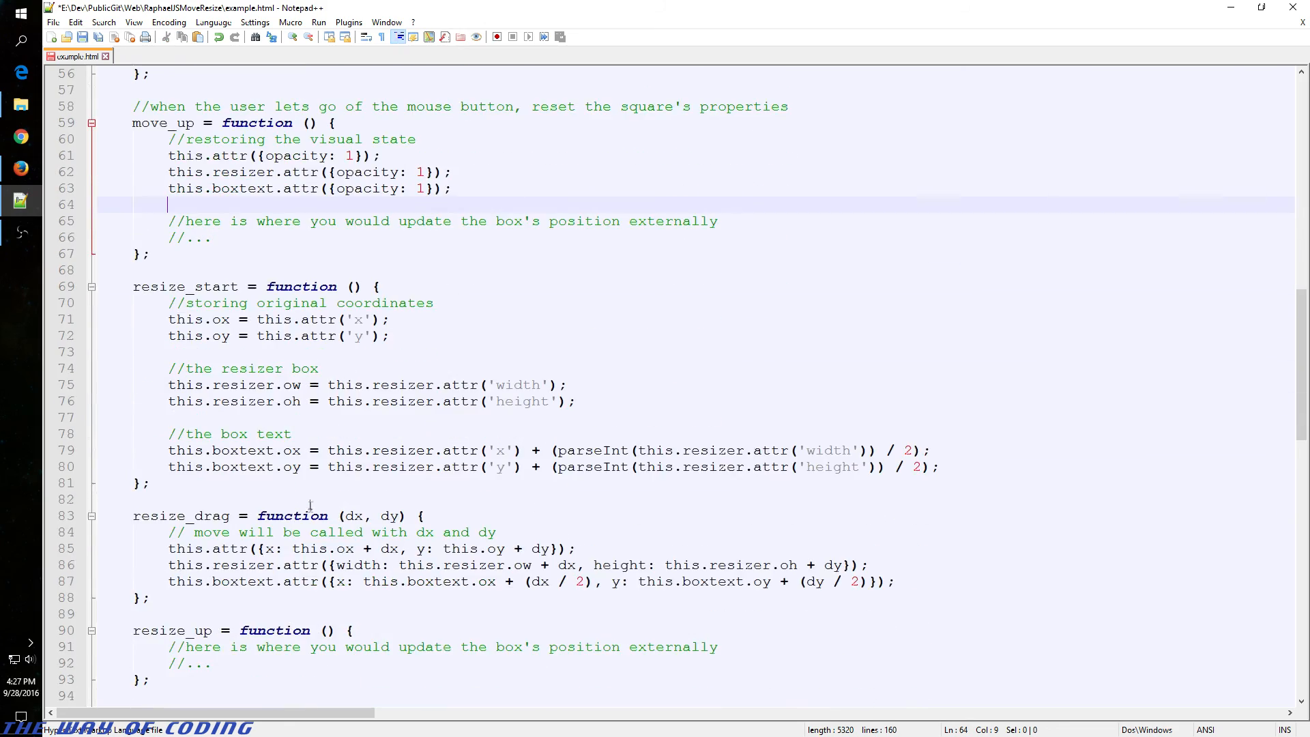
# Step: Scroll to the resize_start, resize_drag and resize_up handlers and clear the partial selection
pyautogui.scroll(-3)
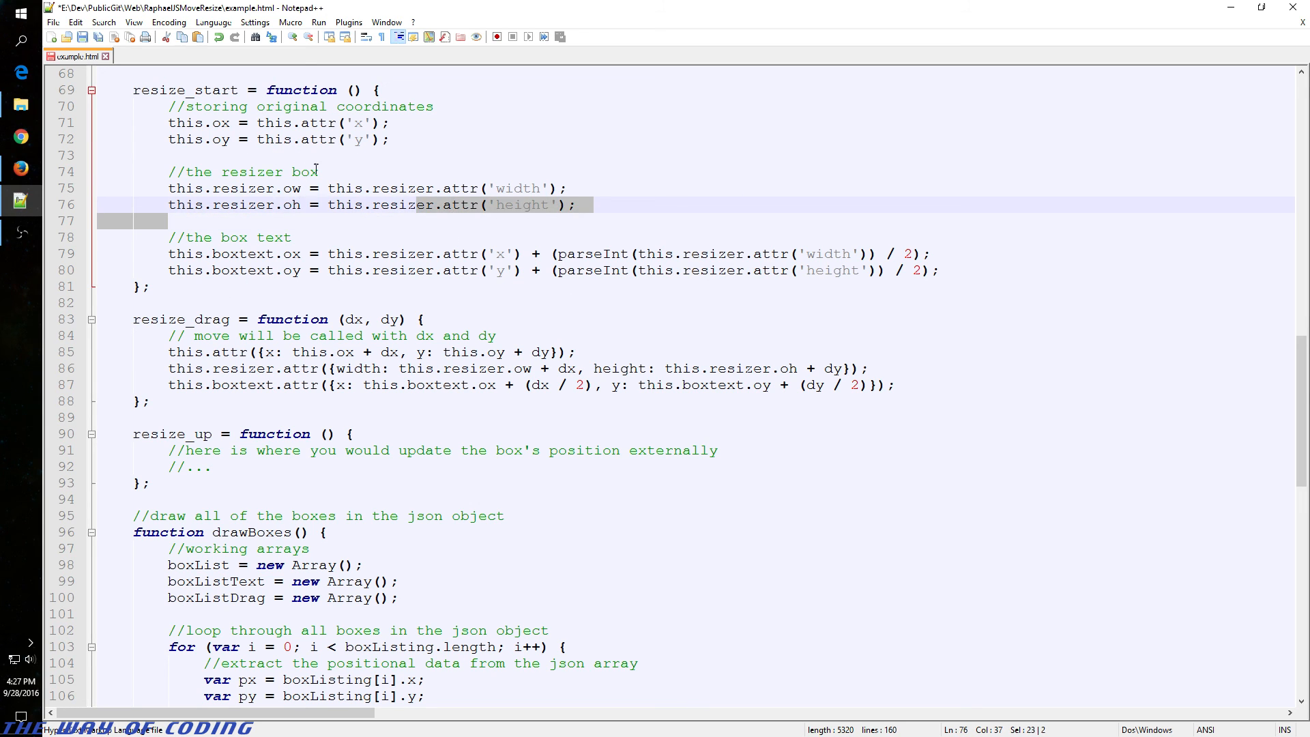
pyautogui.click(368, 385)
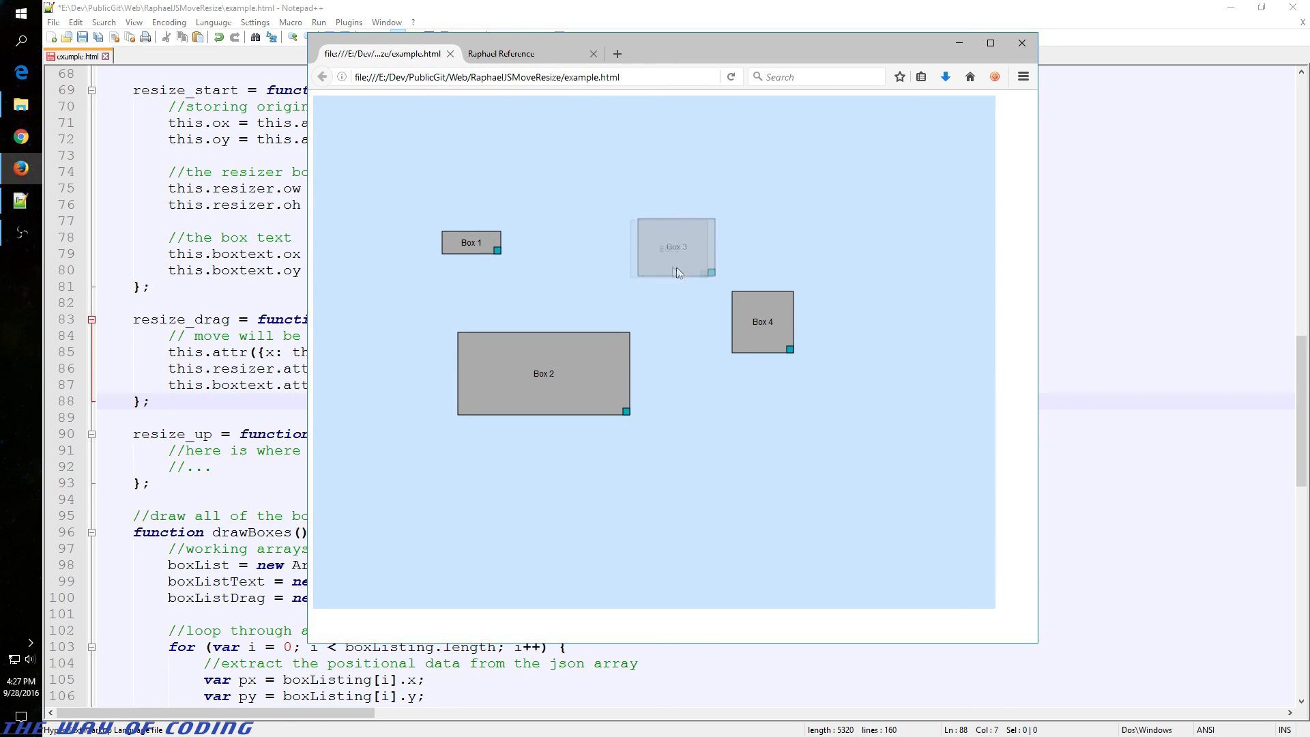
# Step: Enlarge Box 3 by its corner handle, then drag it up and to the left
pyautogui.moveTo(710, 272); pyautogui.dragTo(717, 320)
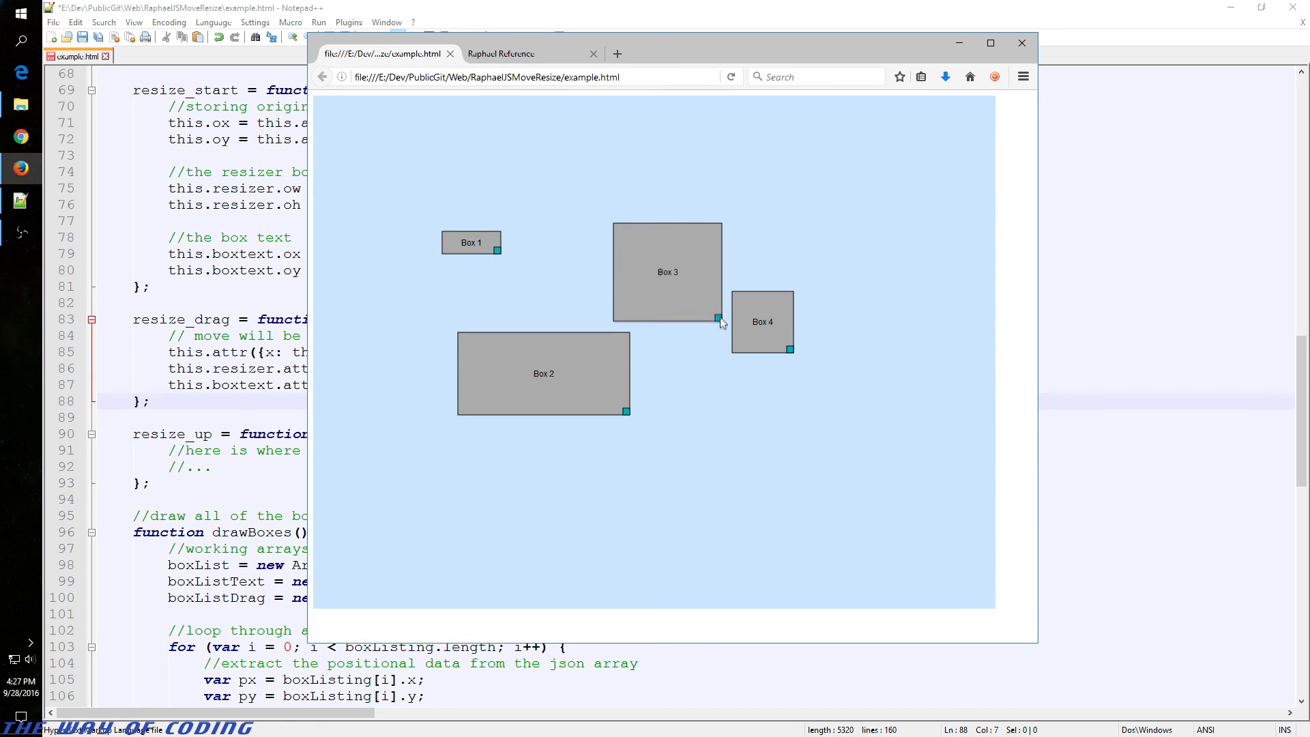
pyautogui.moveTo(717, 319); pyautogui.dragTo(684, 265)
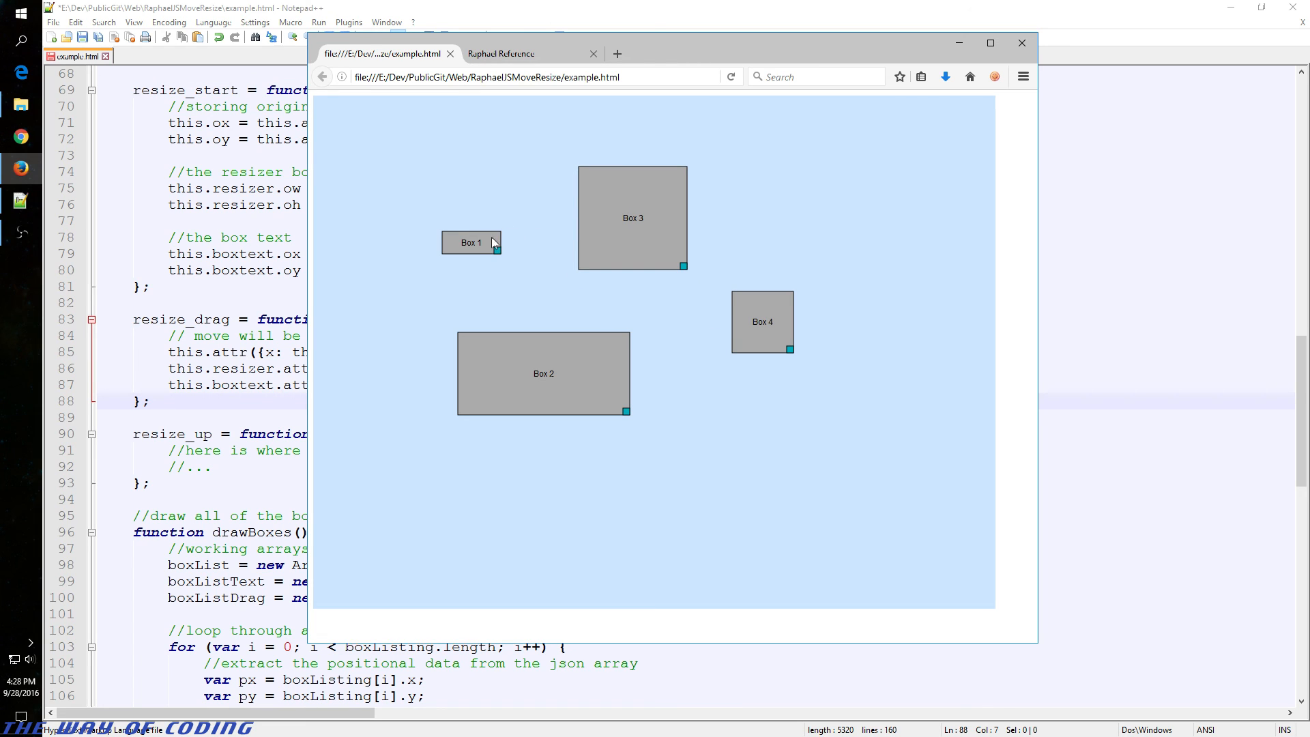